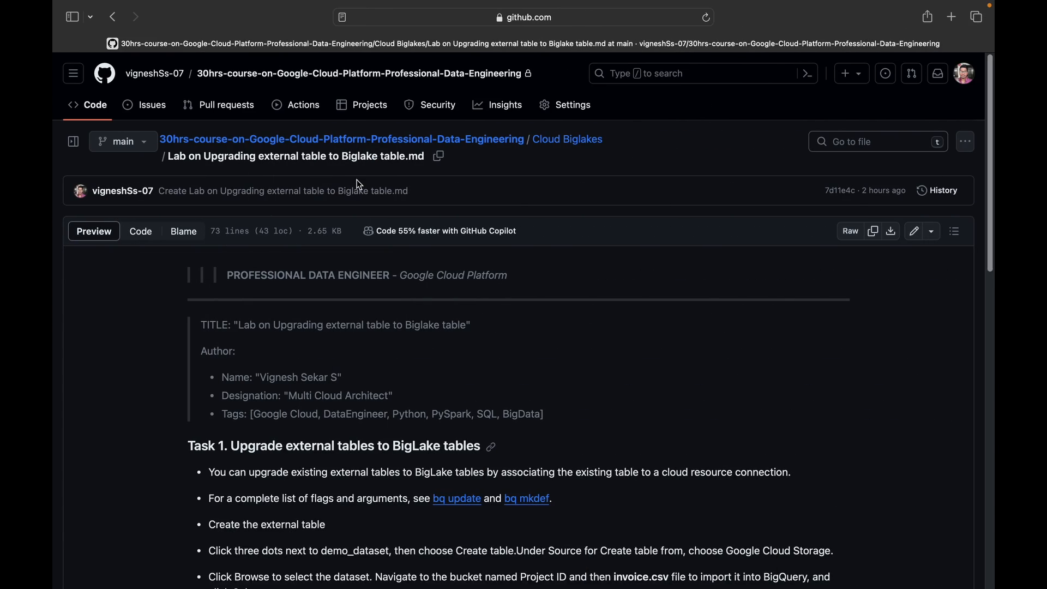
Step: Skim the GitHub lab steps for upgrading to BigLake, then return to the Cloud Console window
scroll("down", 3)
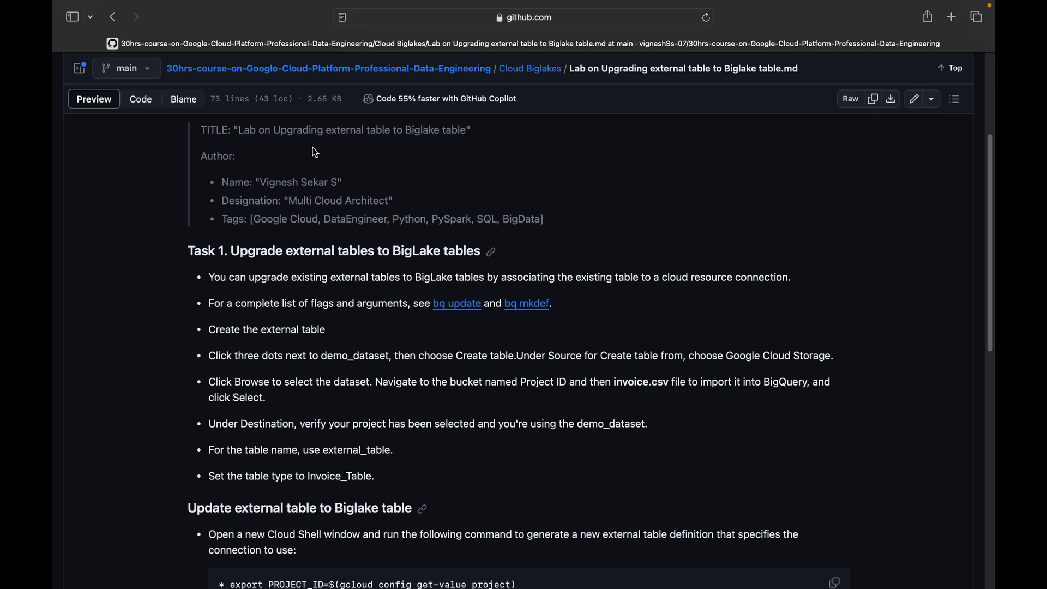
key("cmd+tab")
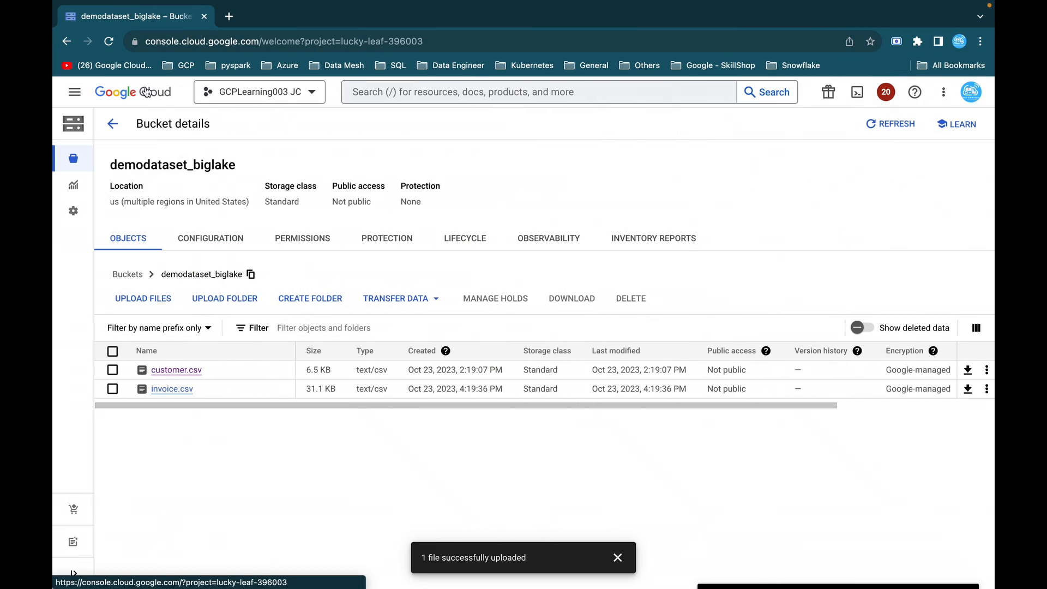
Step: Go from the Cloud Console home to BigQuery and expand the lucky-leaf-396003 project in Explorer
left_click(539, 92)
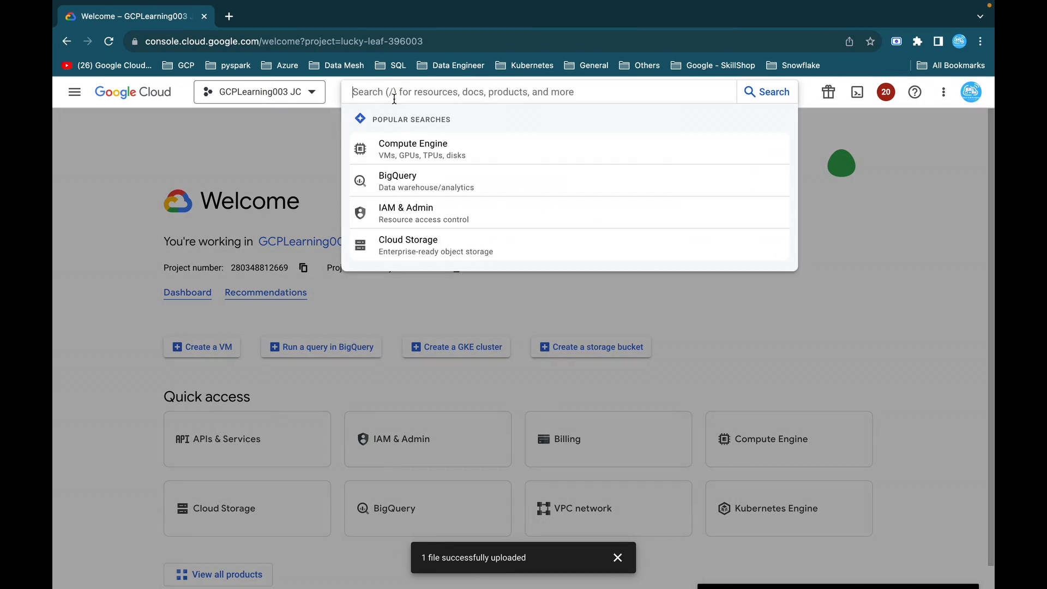
left_click(398, 181)
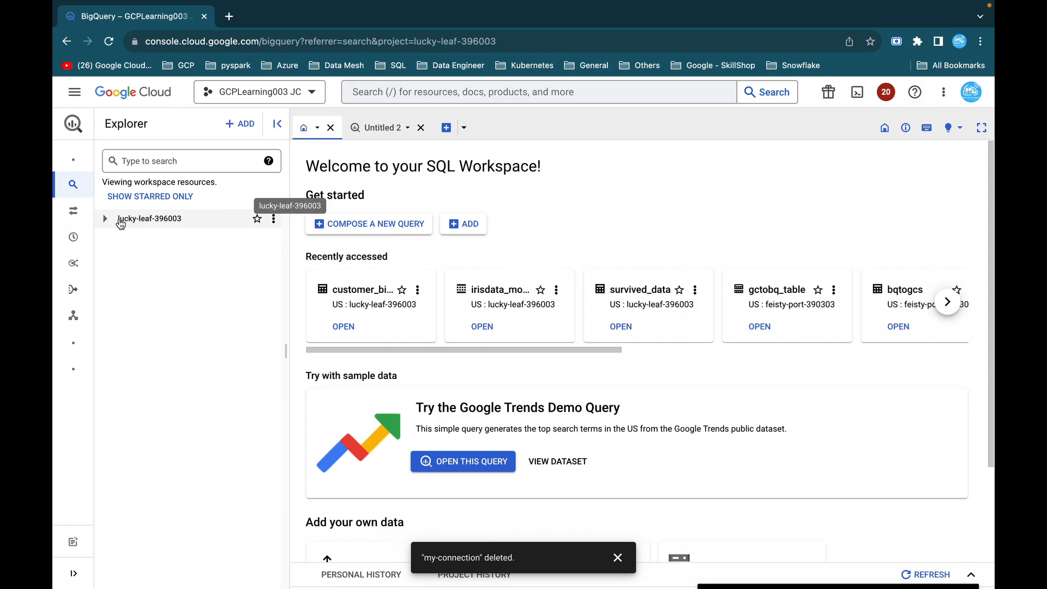
left_click(105, 218)
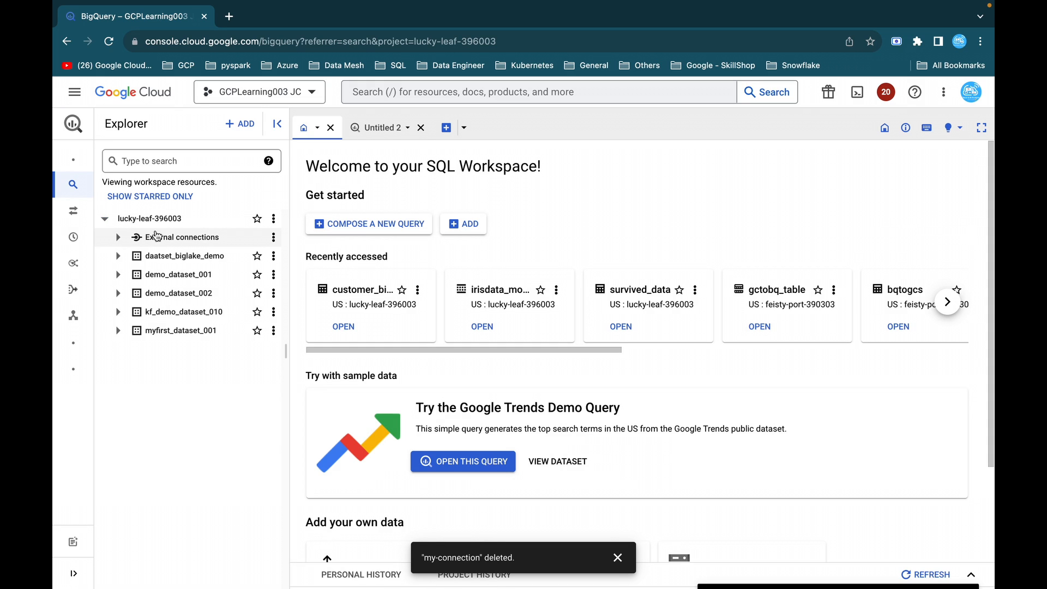
mouse_move(134, 242)
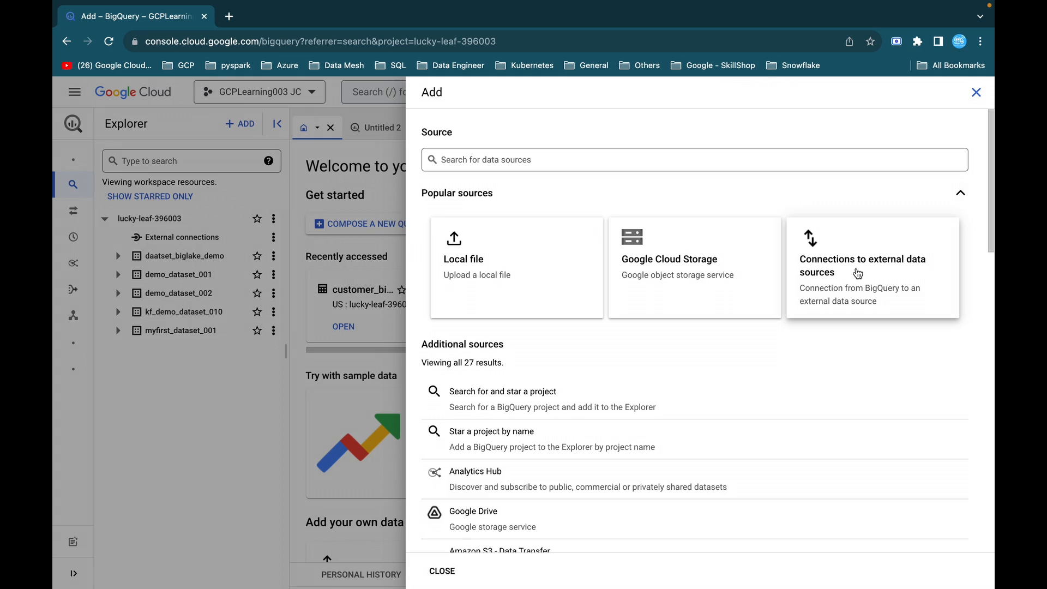
mouse_move(856, 272)
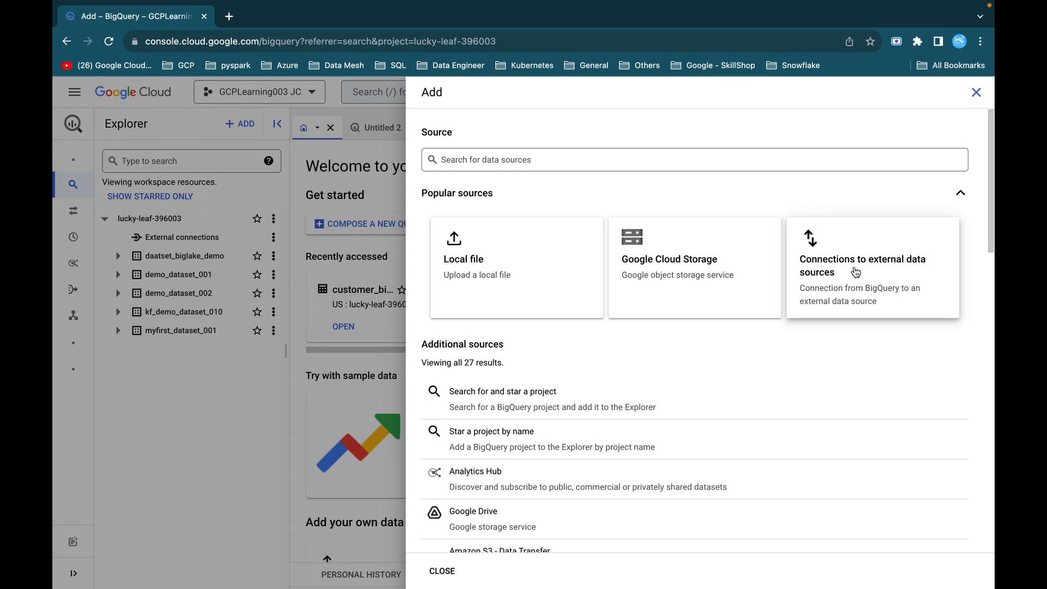
Step: Add a 'BigLake and remote functions' external connection with ID my-connection
left_click(862, 266)
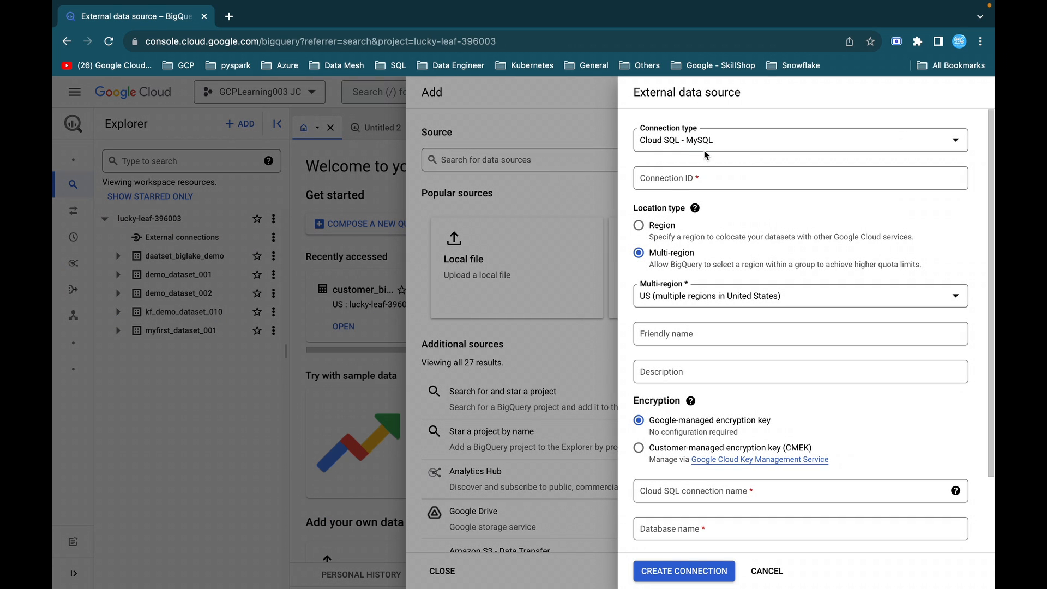
left_click(799, 140)
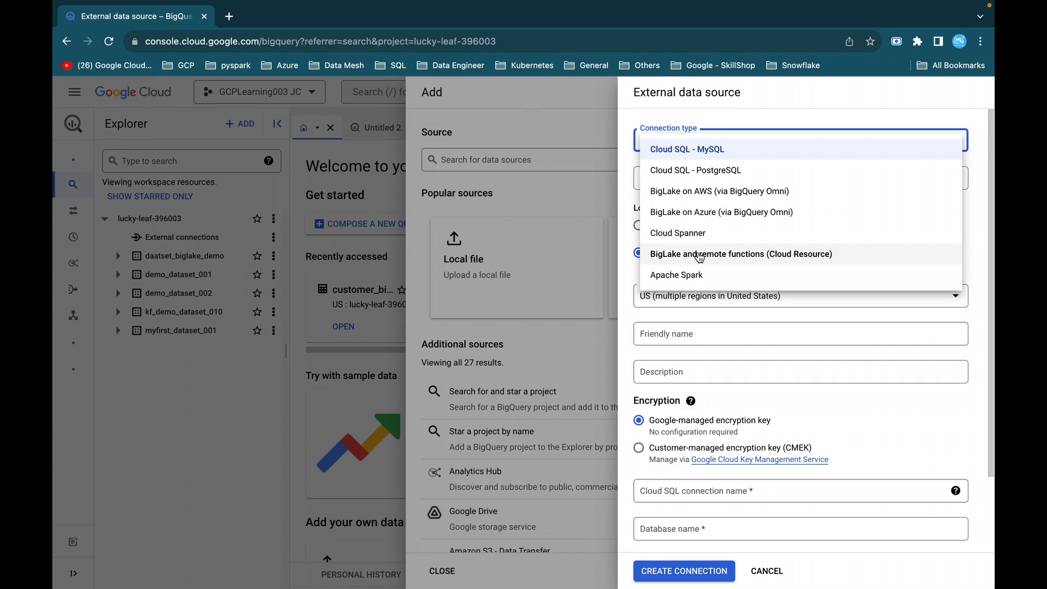
left_click(740, 254)
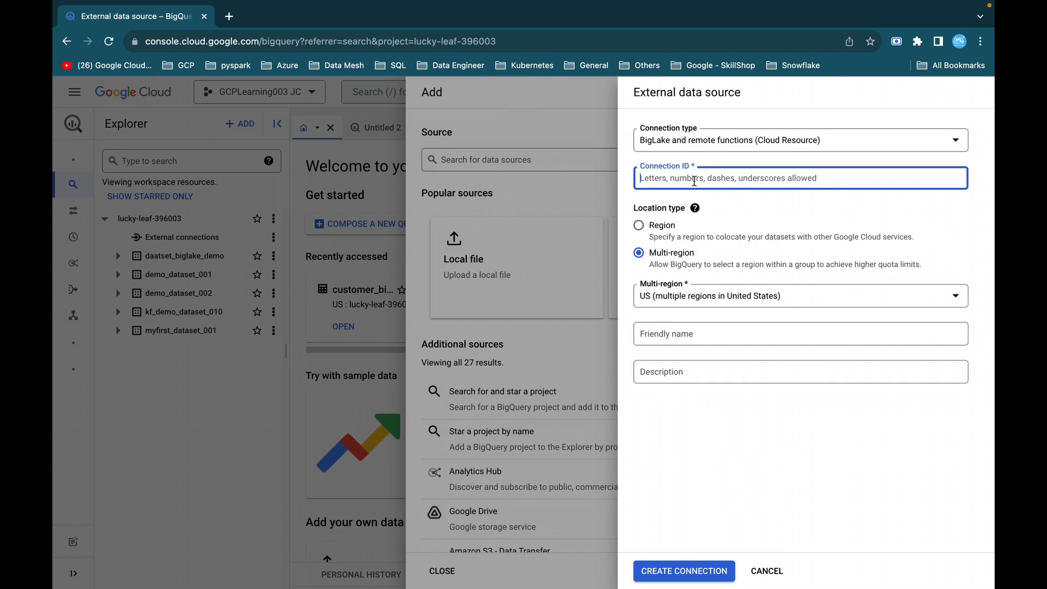
type("my-connection")
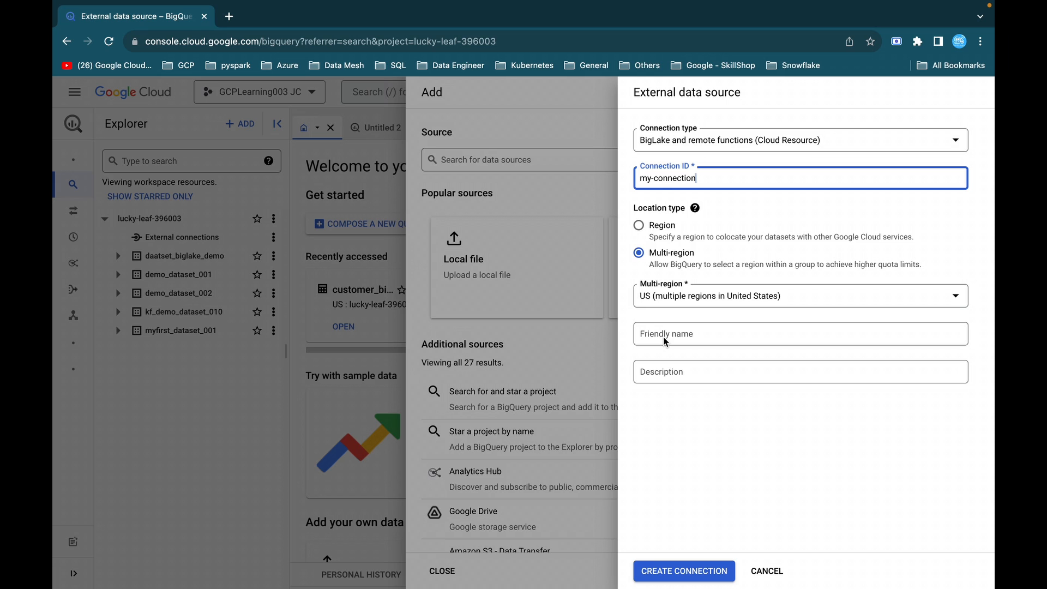
mouse_move(678, 379)
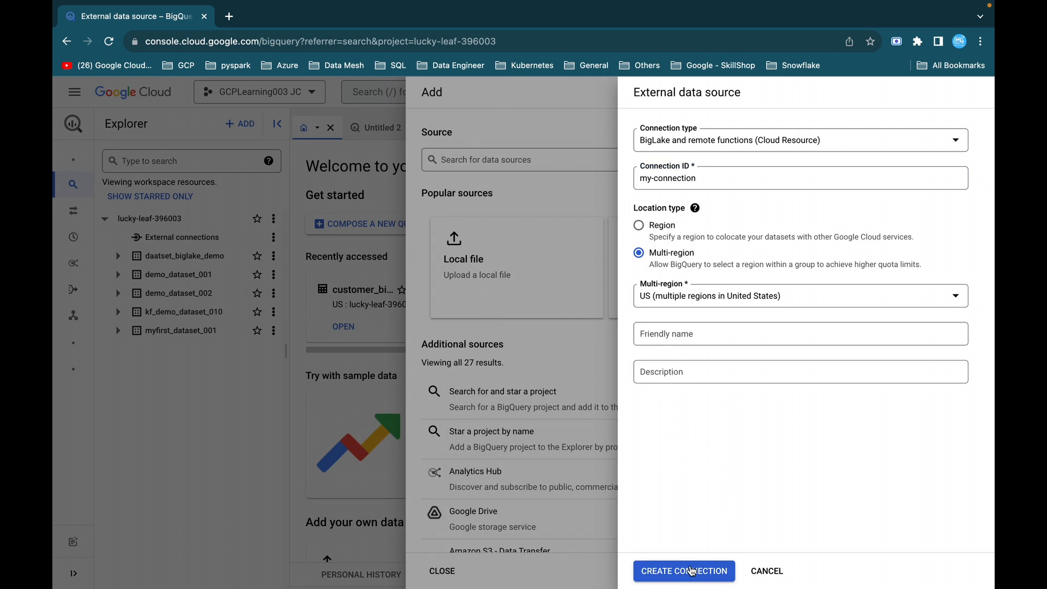
left_click(683, 571)
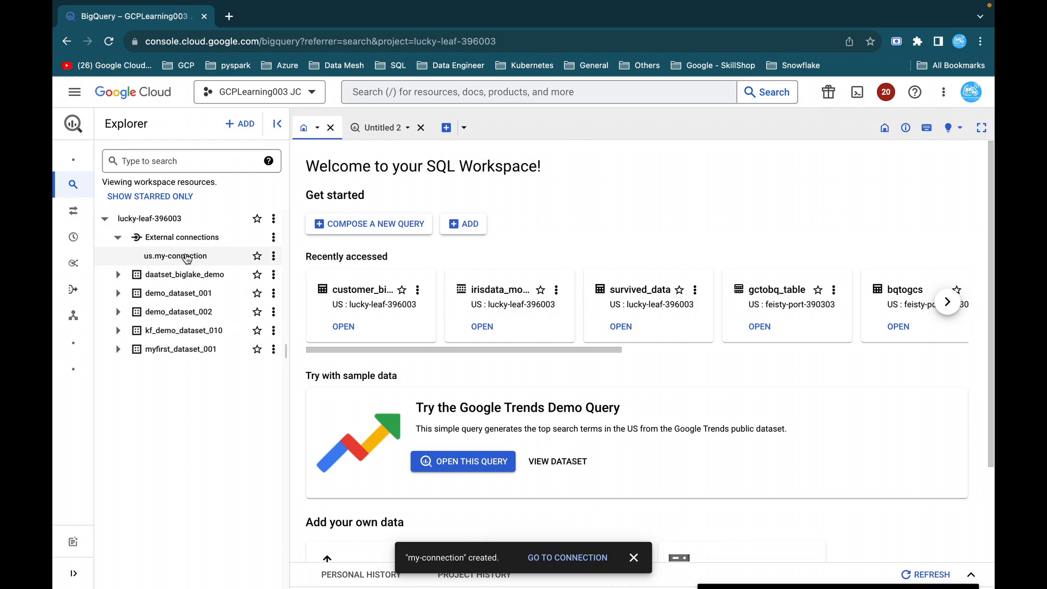
Step: View us.my-connection's info and service account, then open the daatset_biglake_demo dataset
left_click(175, 256)
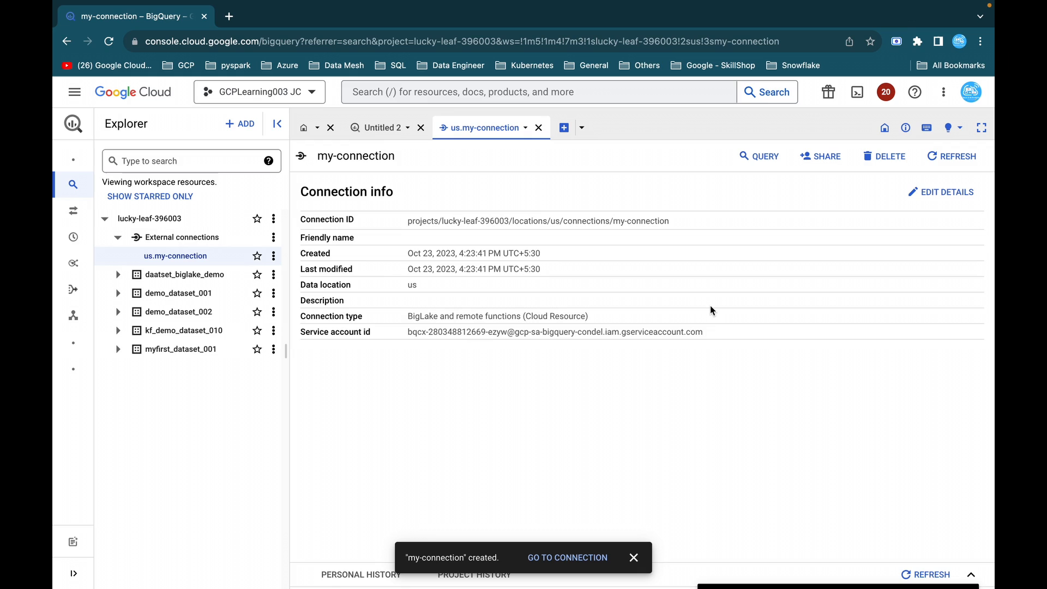
left_click(184, 274)
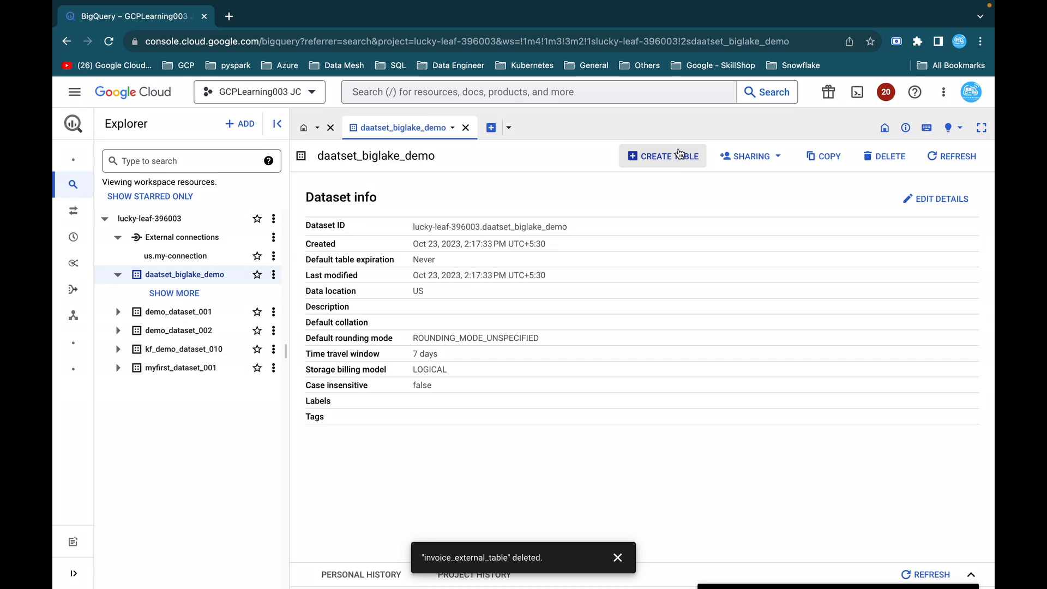
Step: Create external table invoice_upgrade from demodataset_biglake/invoice.csv, with the schema edited as text
left_click(662, 156)
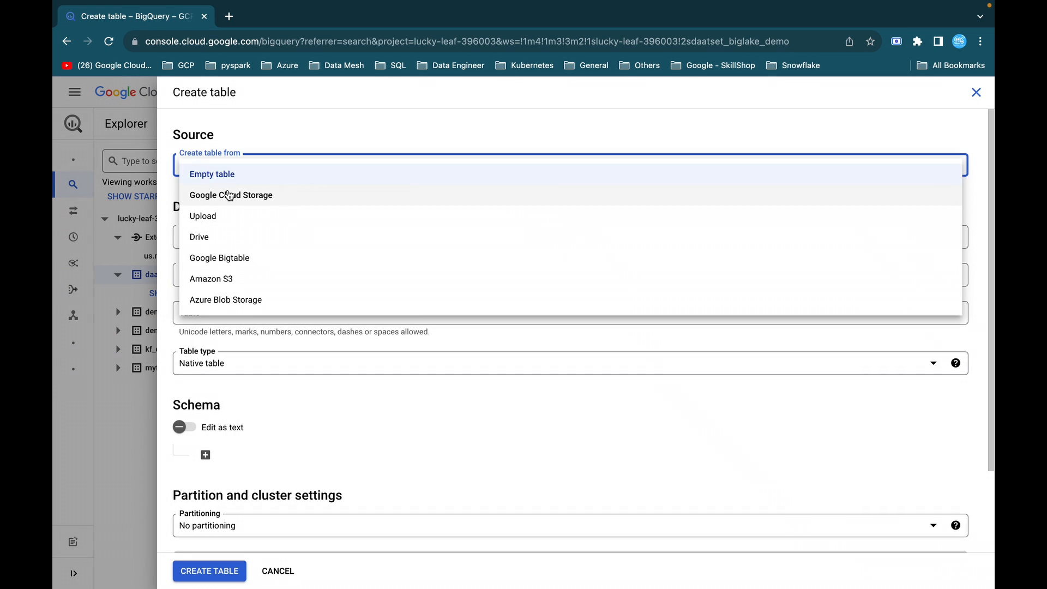
left_click(230, 195)
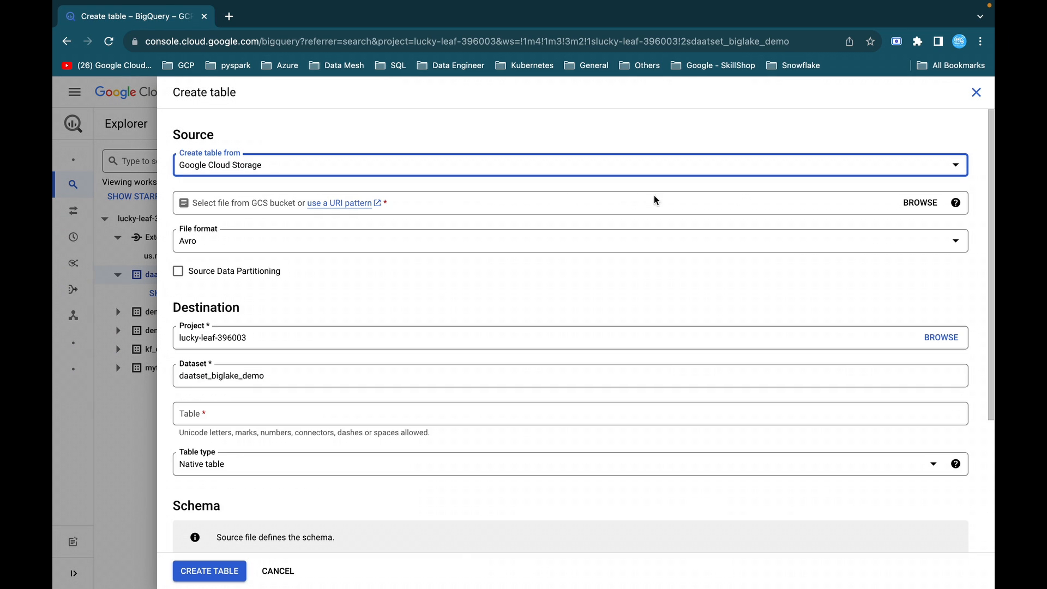
left_click(919, 202)
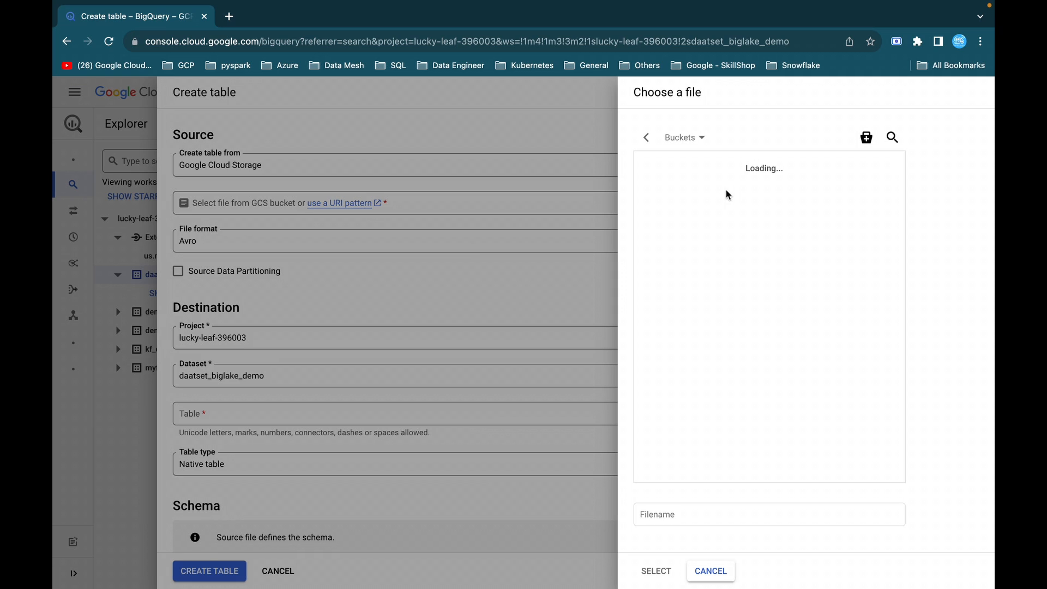
mouse_move(811, 319)
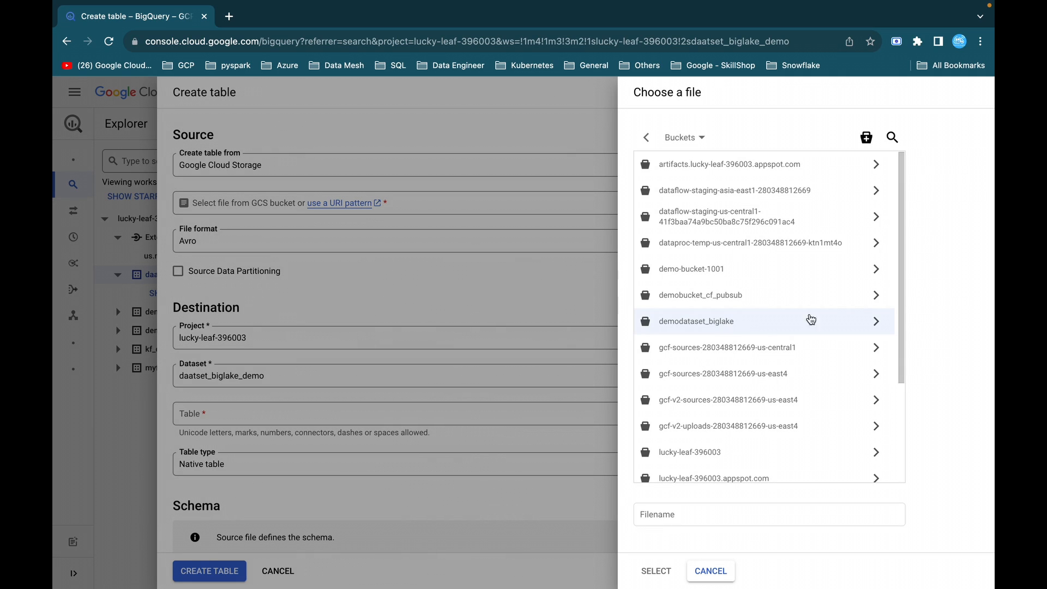
left_click(696, 321)
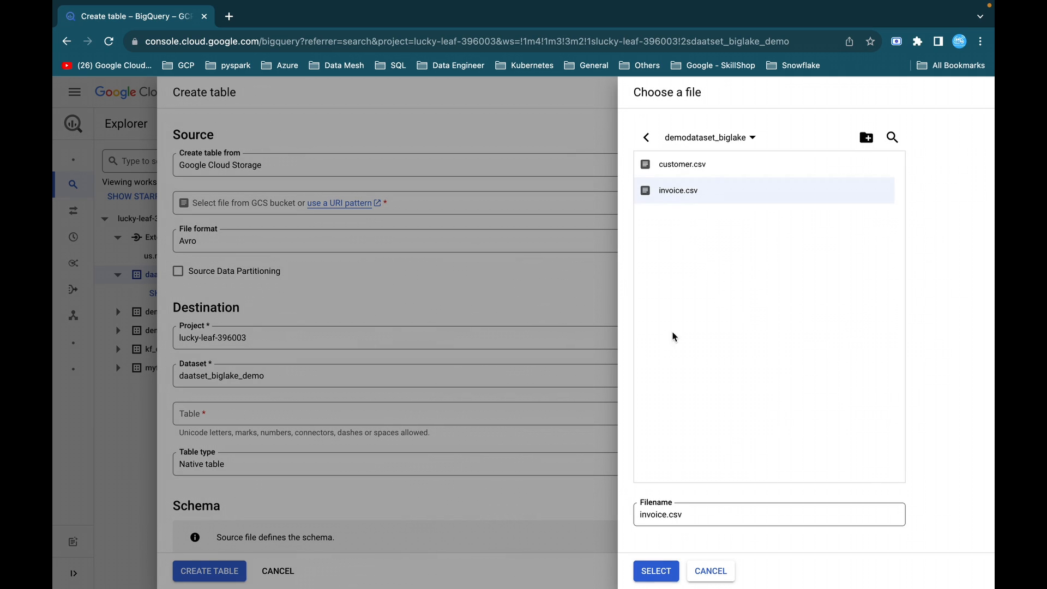
left_click(655, 571)
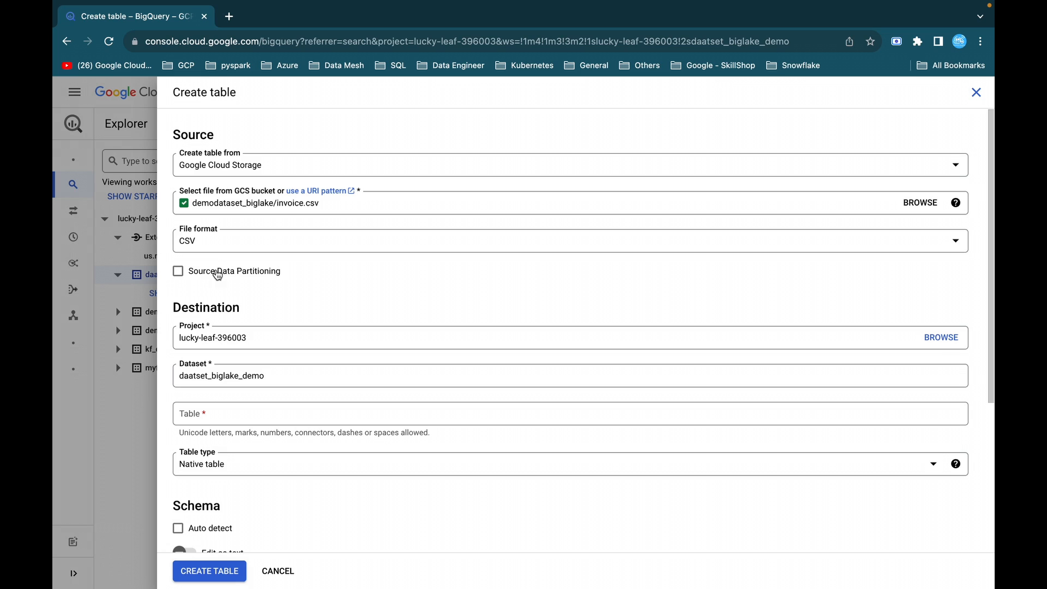
mouse_move(203, 388)
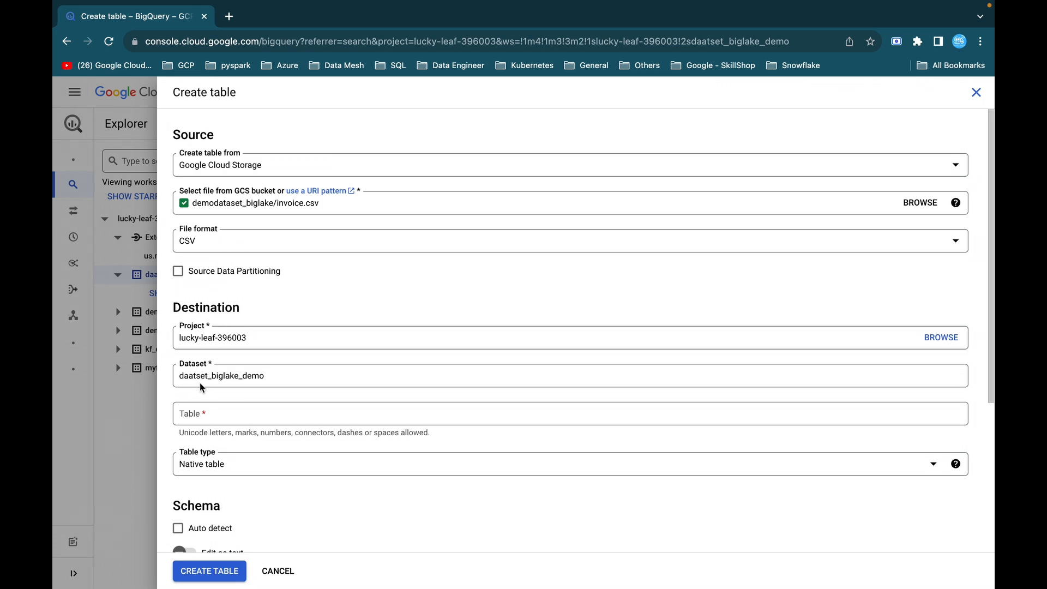
left_click(569, 412)
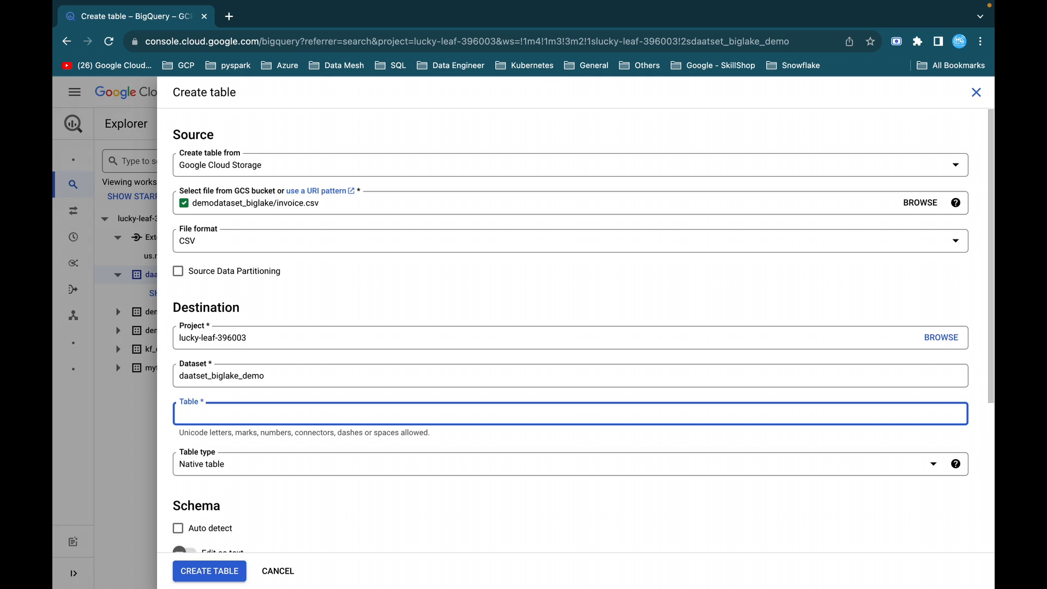
type("invoice_upgrade")
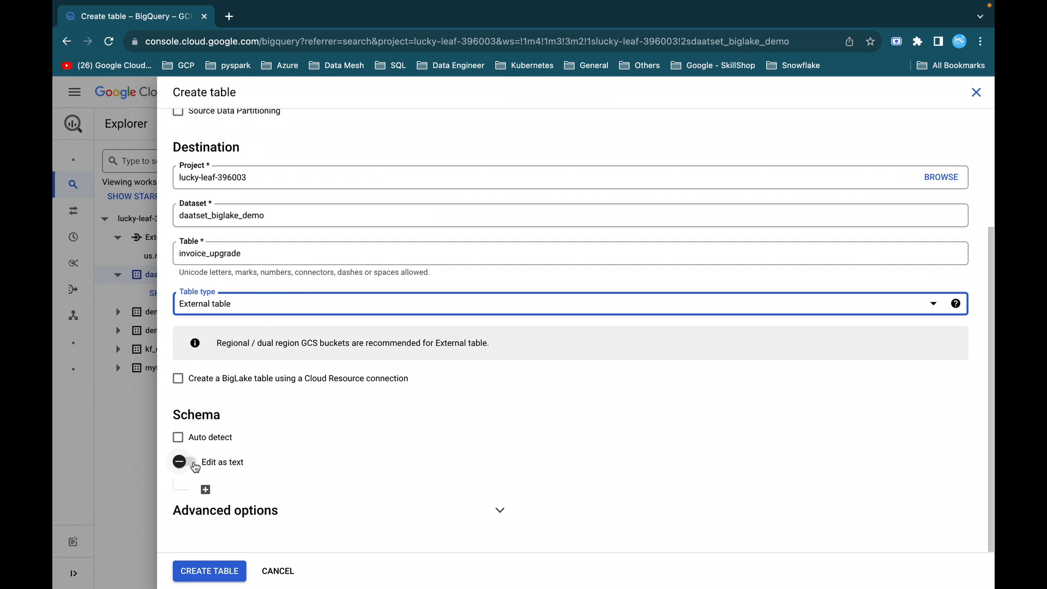
left_click(179, 462)
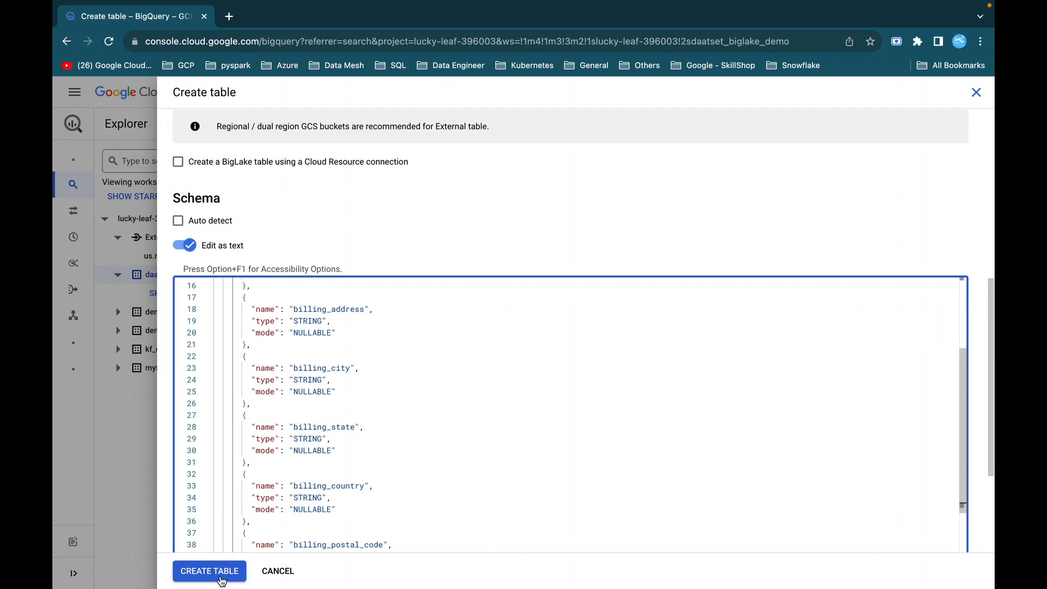
left_click(209, 571)
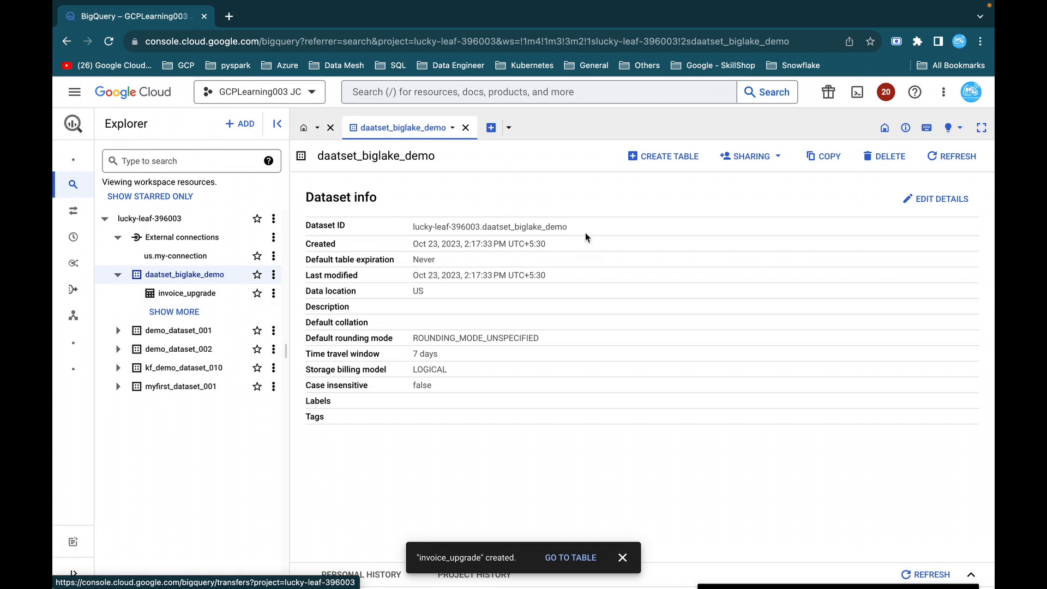
Step: Check invoice_upgrade's details, run a query on it in a new tab, and activate Cloud Shell
left_click(188, 294)
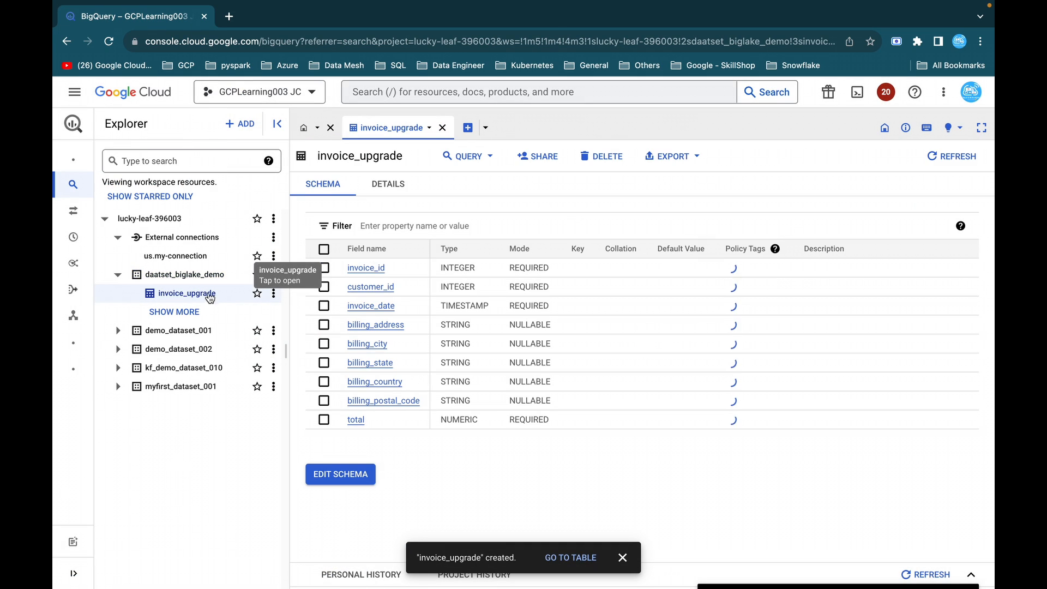
left_click(387, 184)
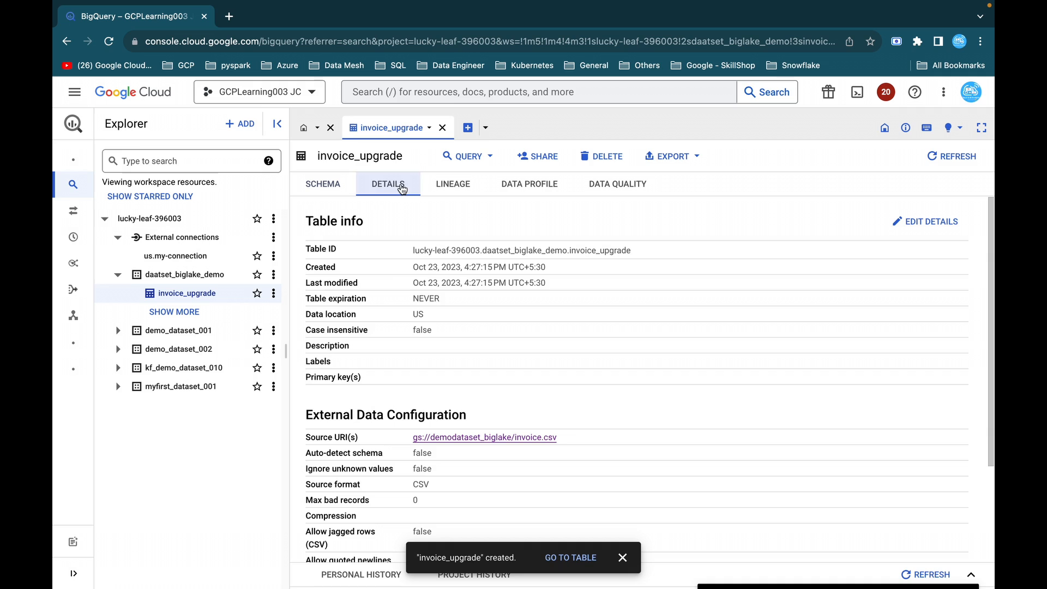
scroll("down", 3)
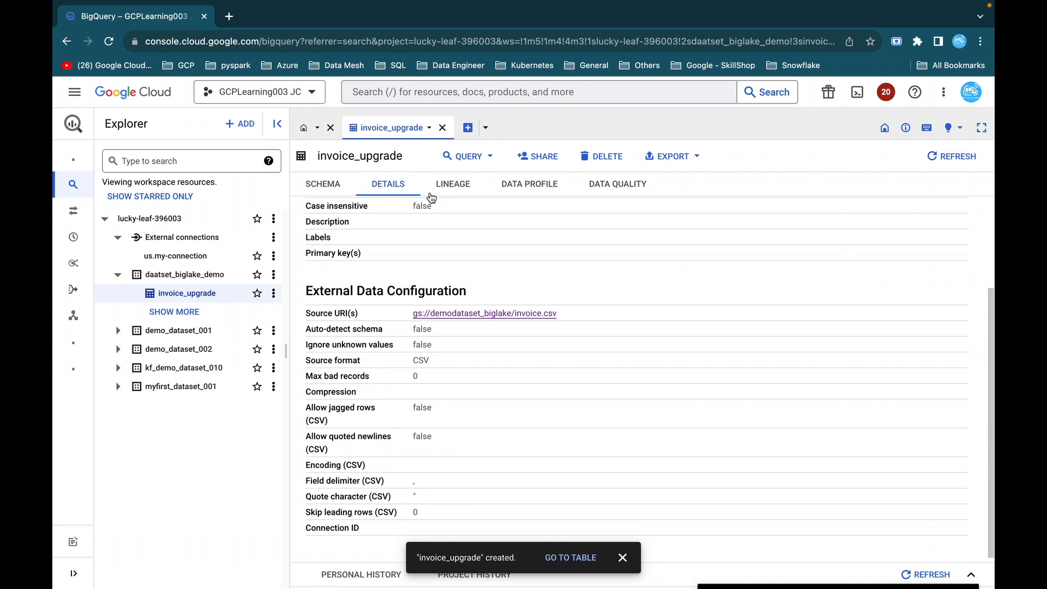
mouse_move(467, 156)
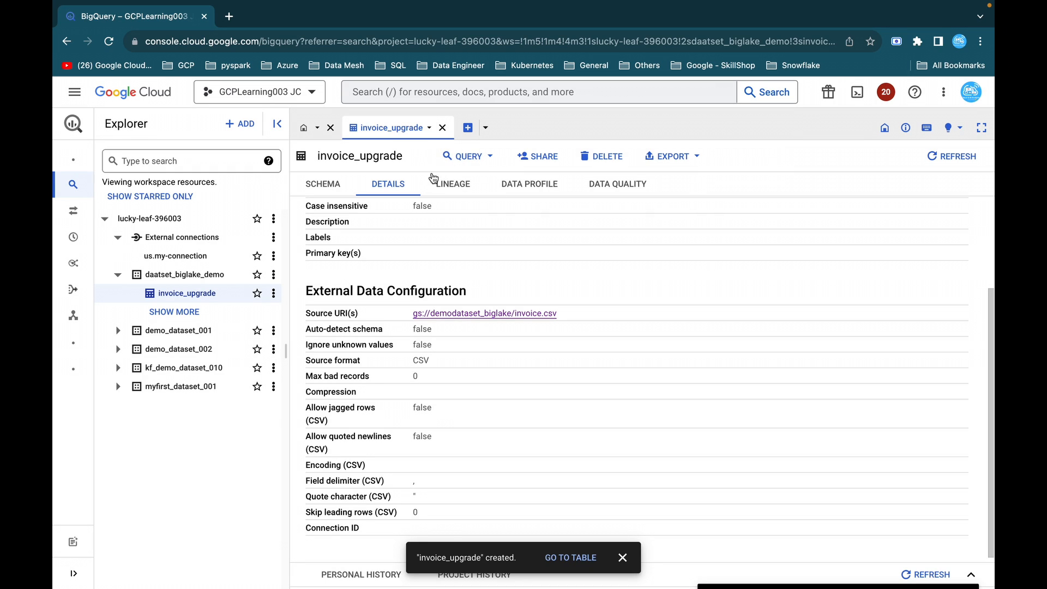
left_click(465, 155)
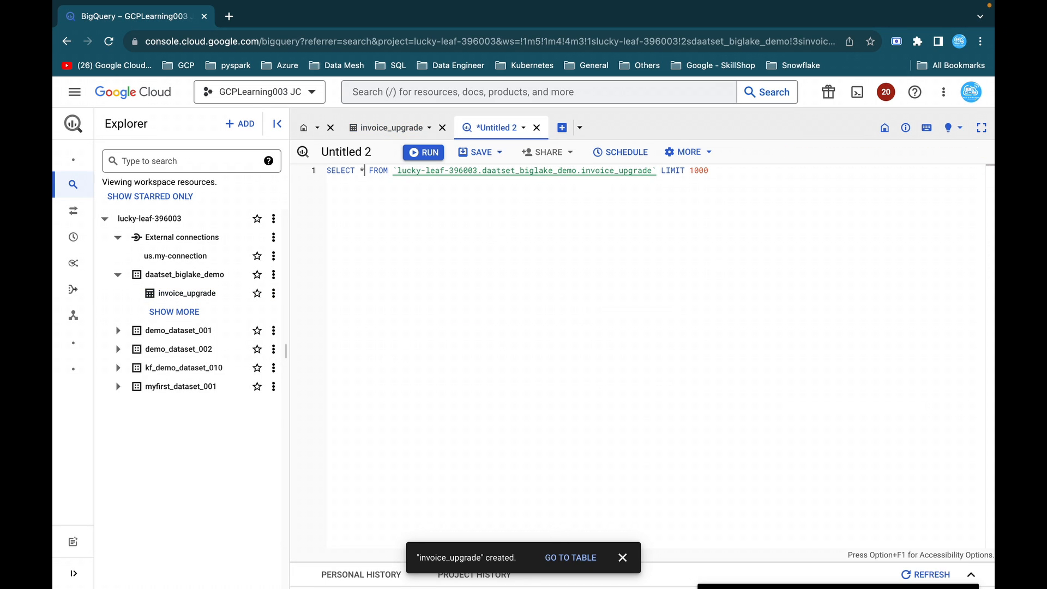
left_click(424, 152)
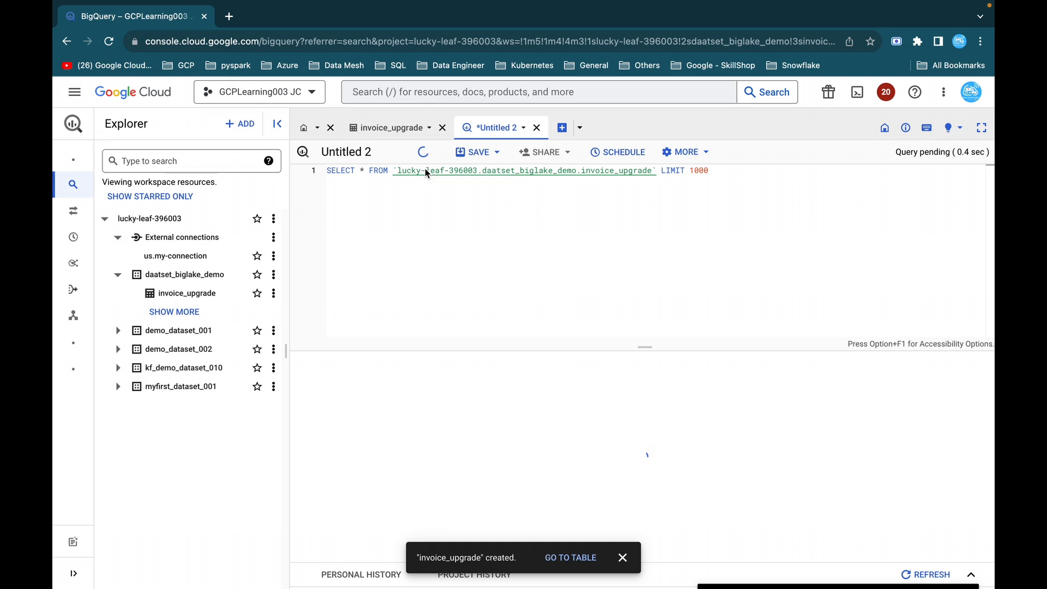
left_click(422, 152)
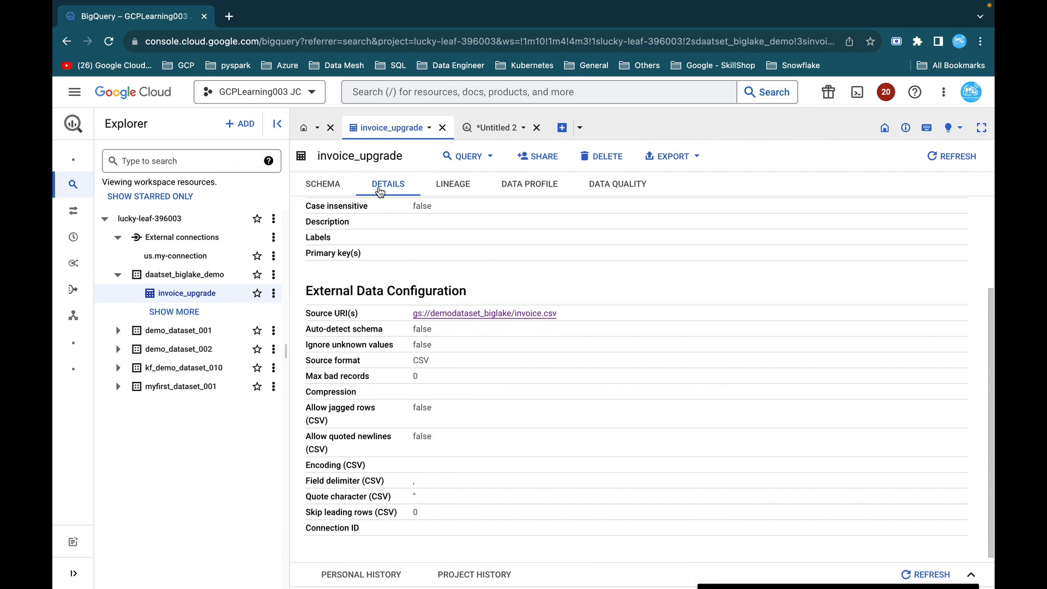
mouse_move(398, 280)
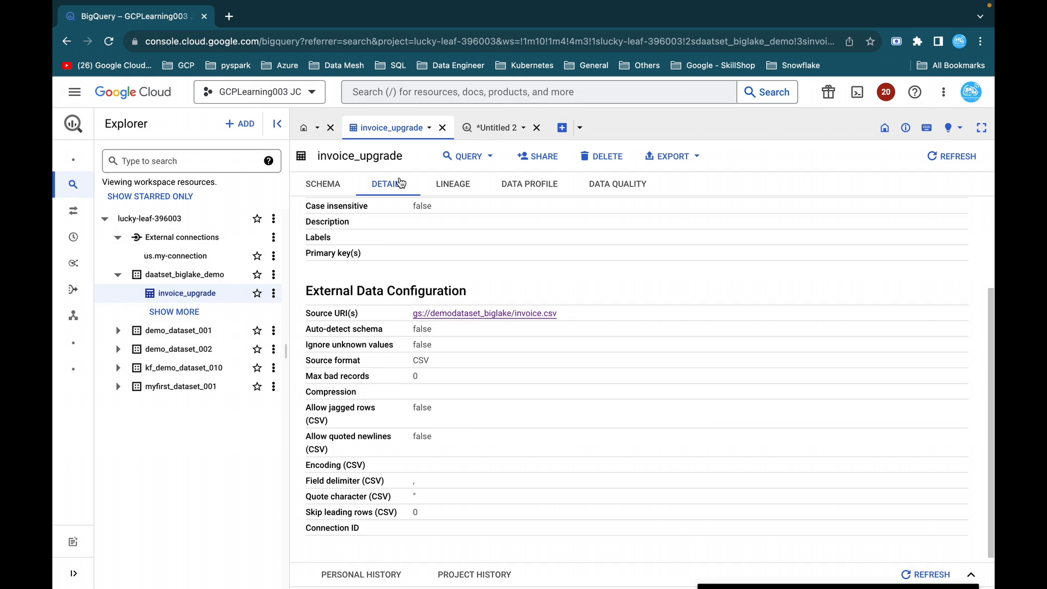
mouse_move(864, 129)
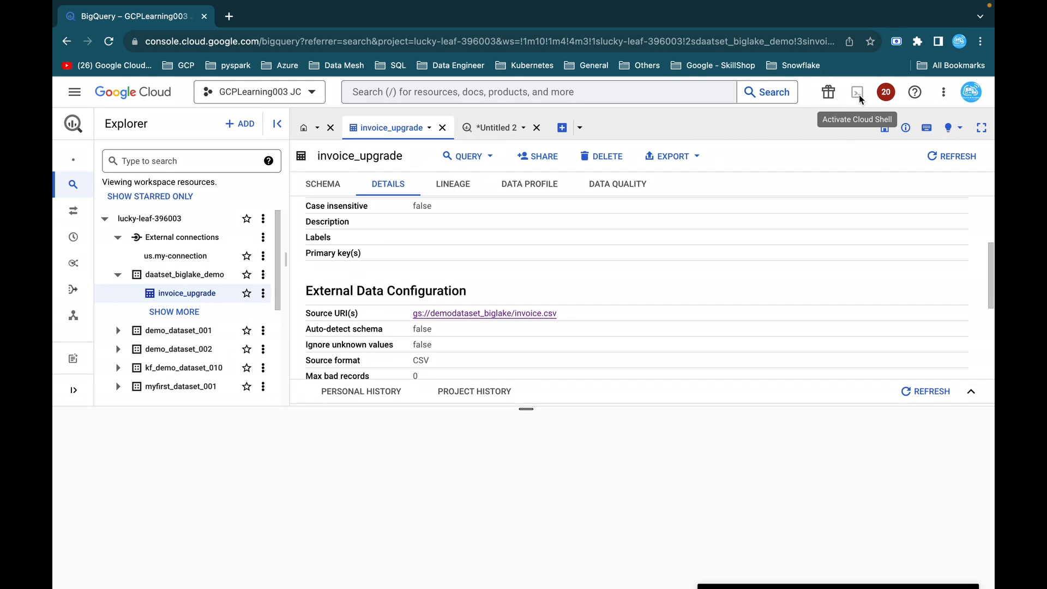
left_click(858, 92)
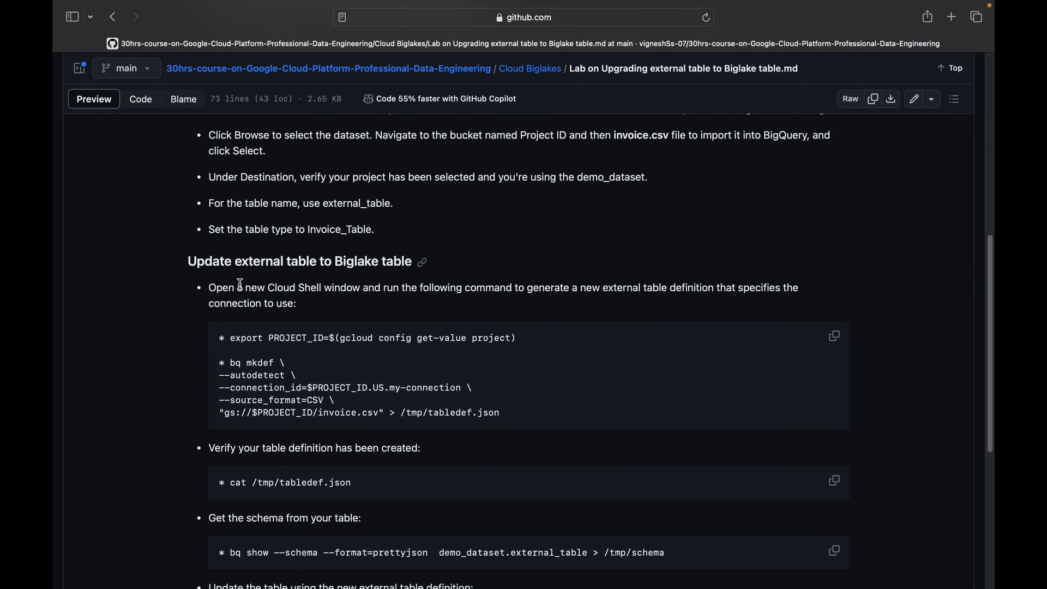
mouse_move(314, 348)
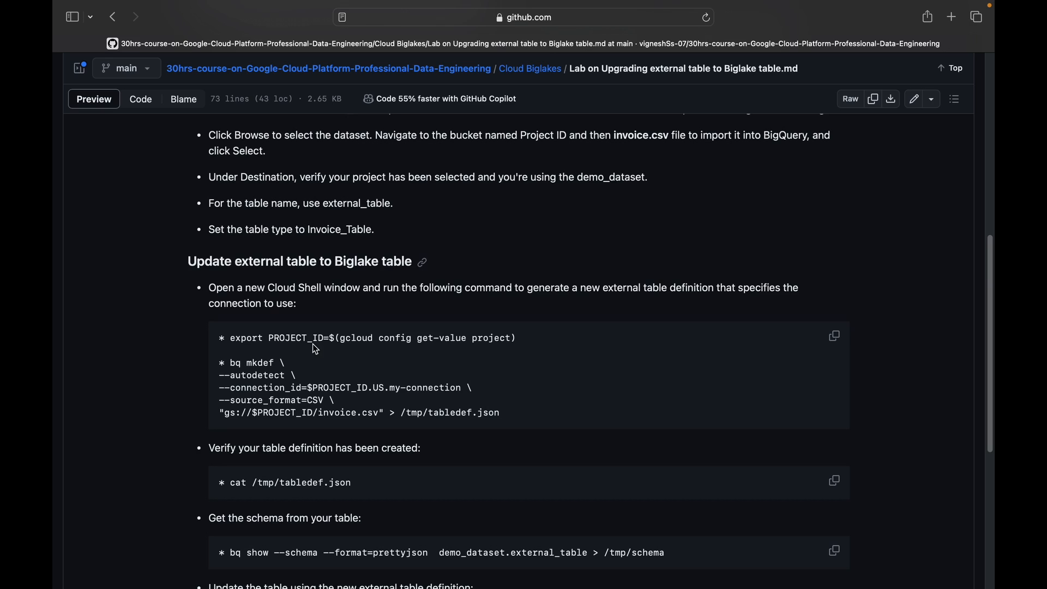
Step: Select PROJECT_ID in the 'Update external table to Biglake table' command on GitHub
double_click(294, 338)
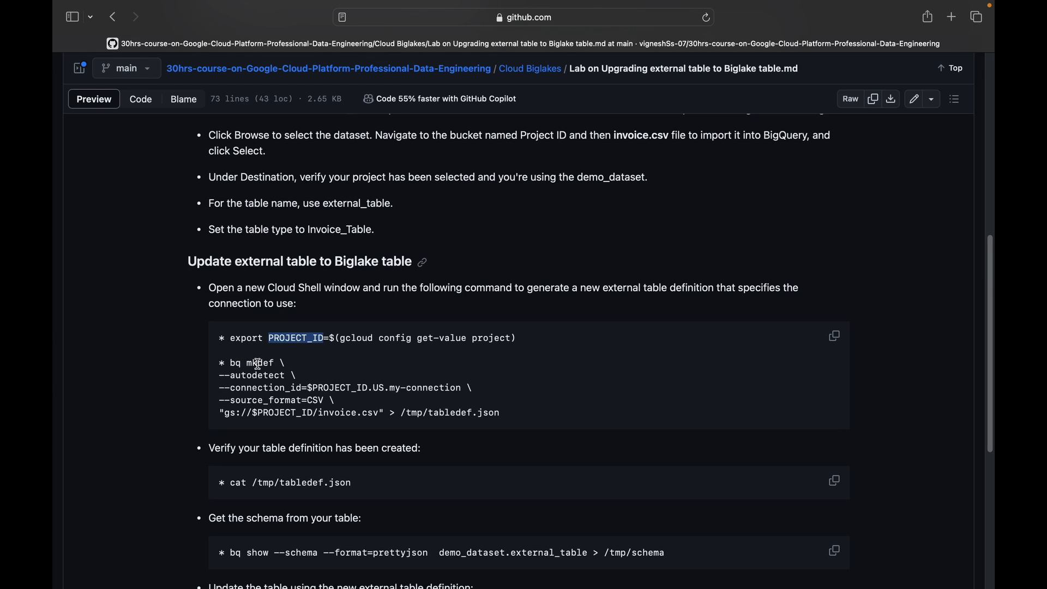
mouse_move(252, 388)
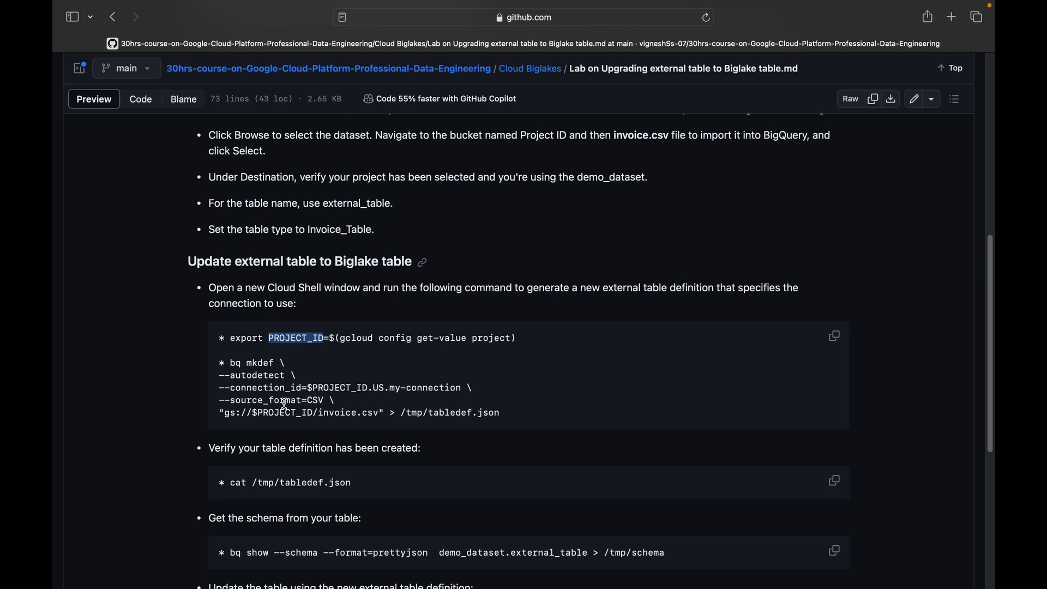
mouse_move(395, 416)
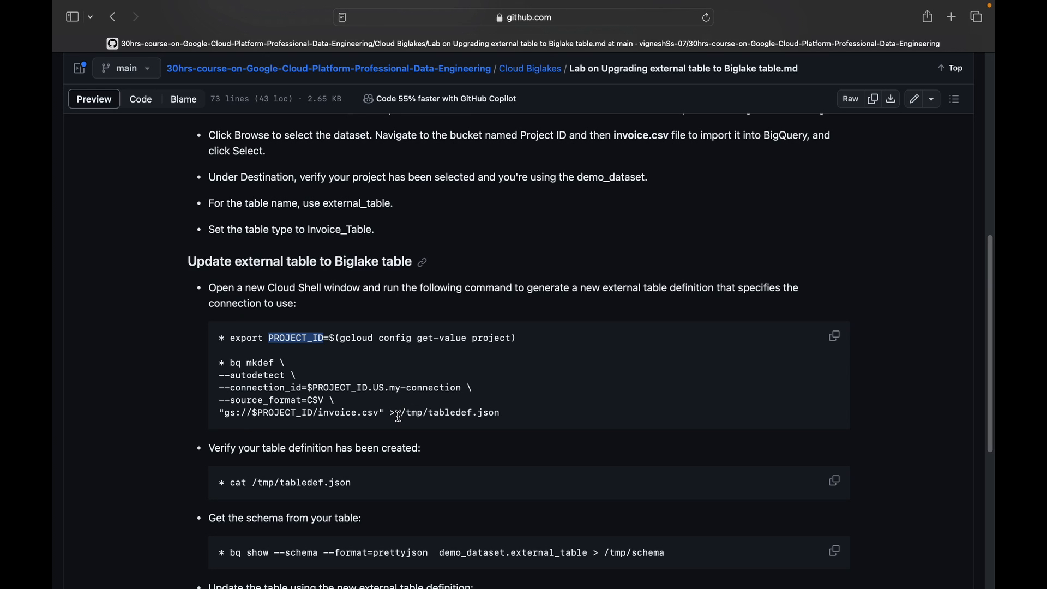
mouse_move(474, 422)
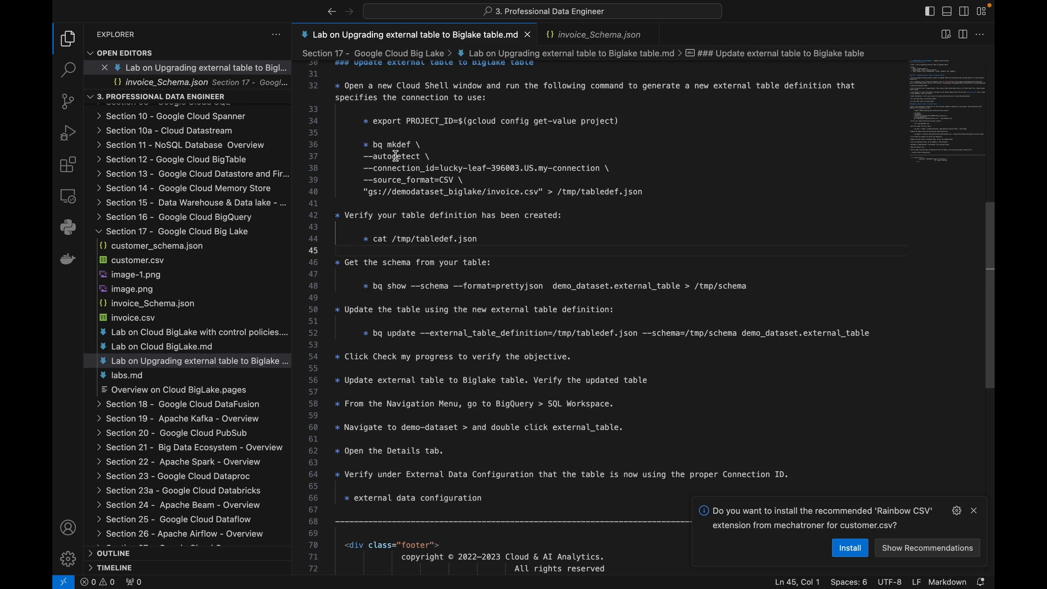
mouse_move(393, 191)
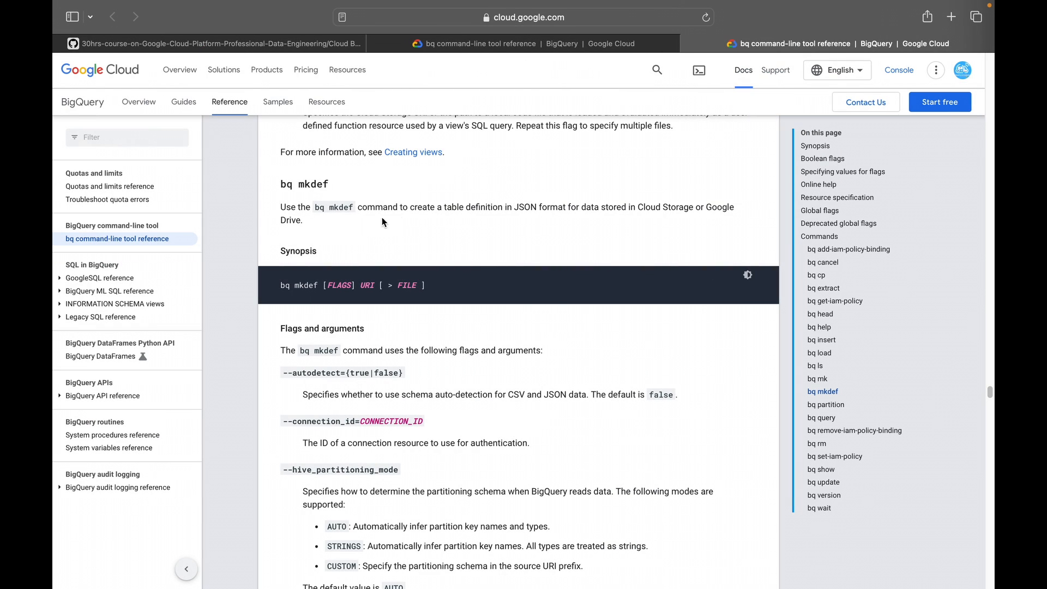
mouse_move(354, 216)
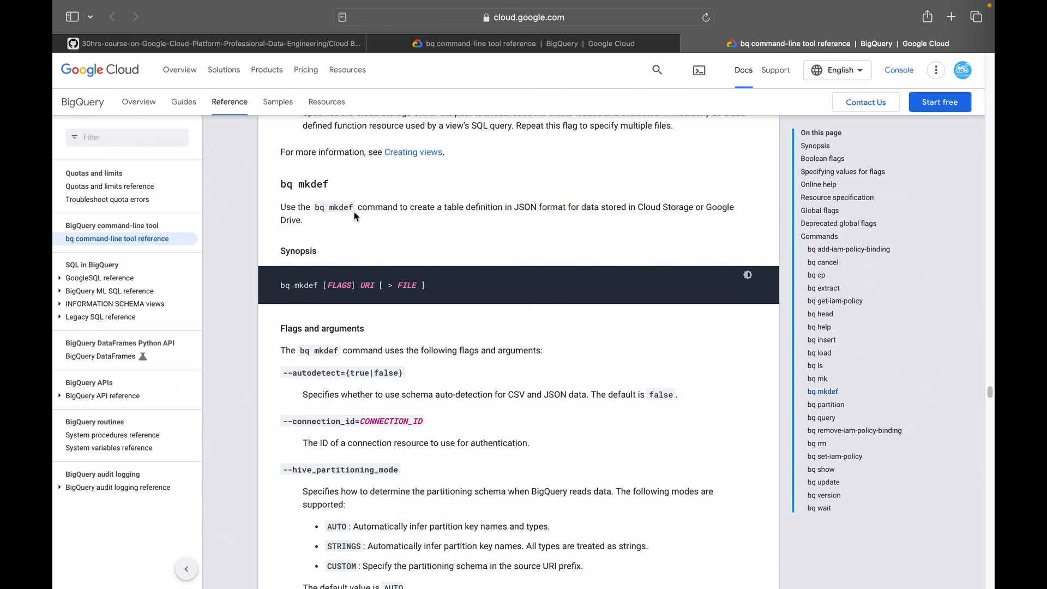
mouse_move(491, 209)
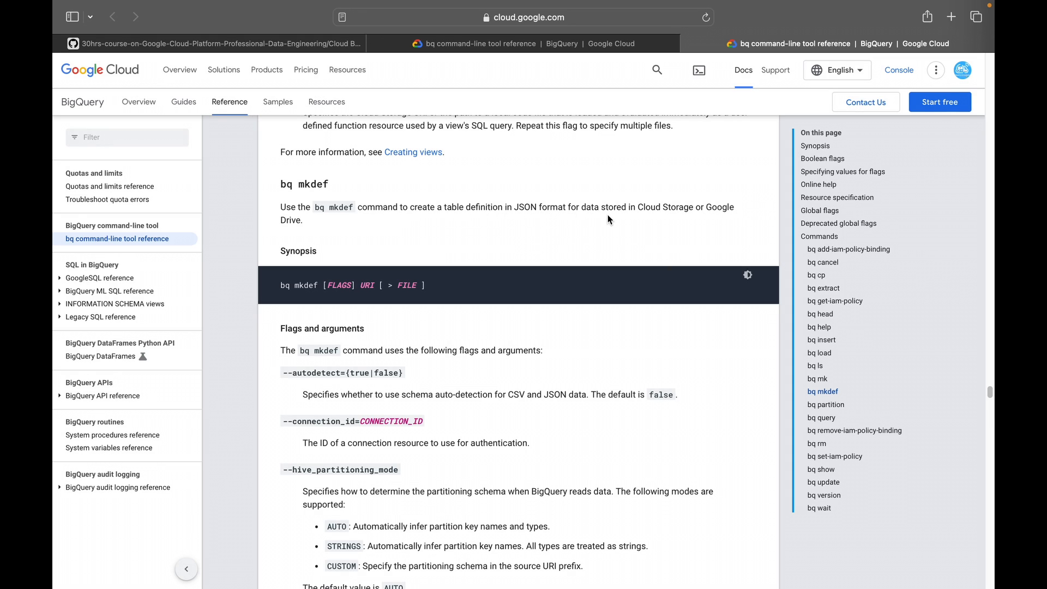
mouse_move(401, 209)
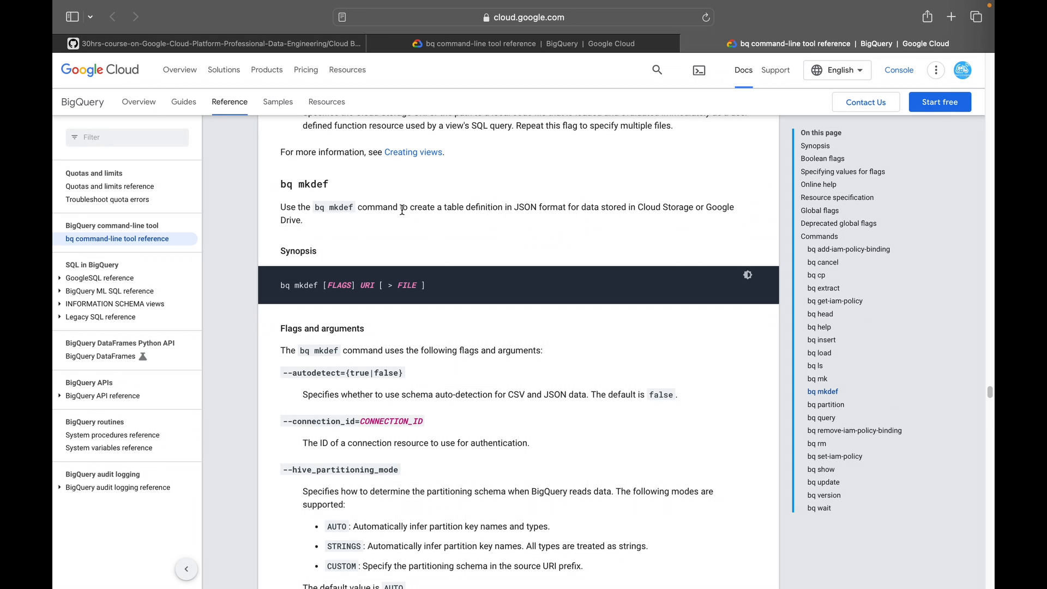
mouse_move(403, 234)
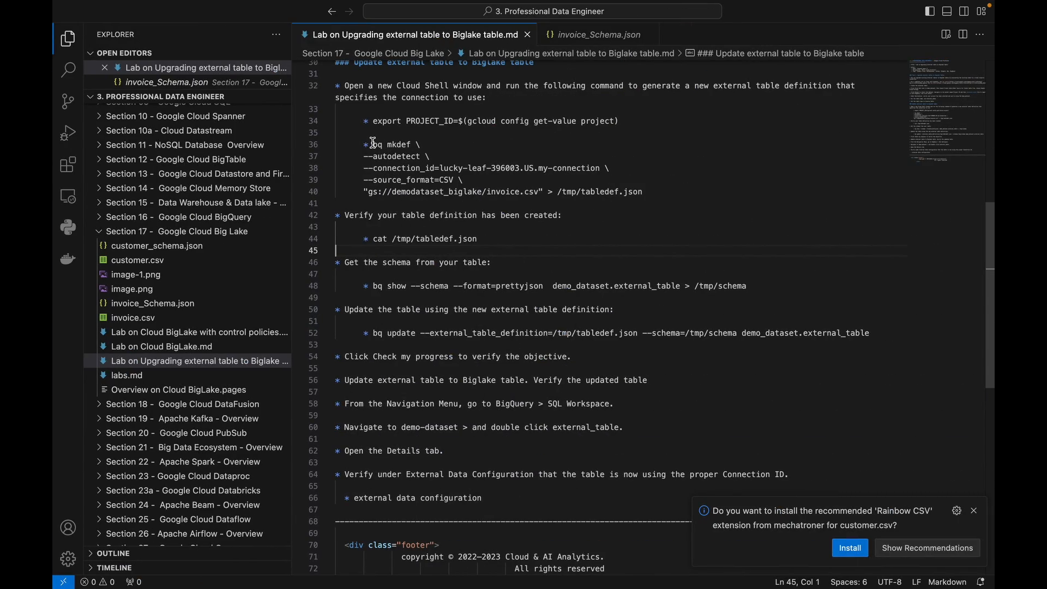
Step: Highlight the bq mkdef command on lines 36–40 of the VS Code lab notes
left_click_drag(372, 143, 497, 191)
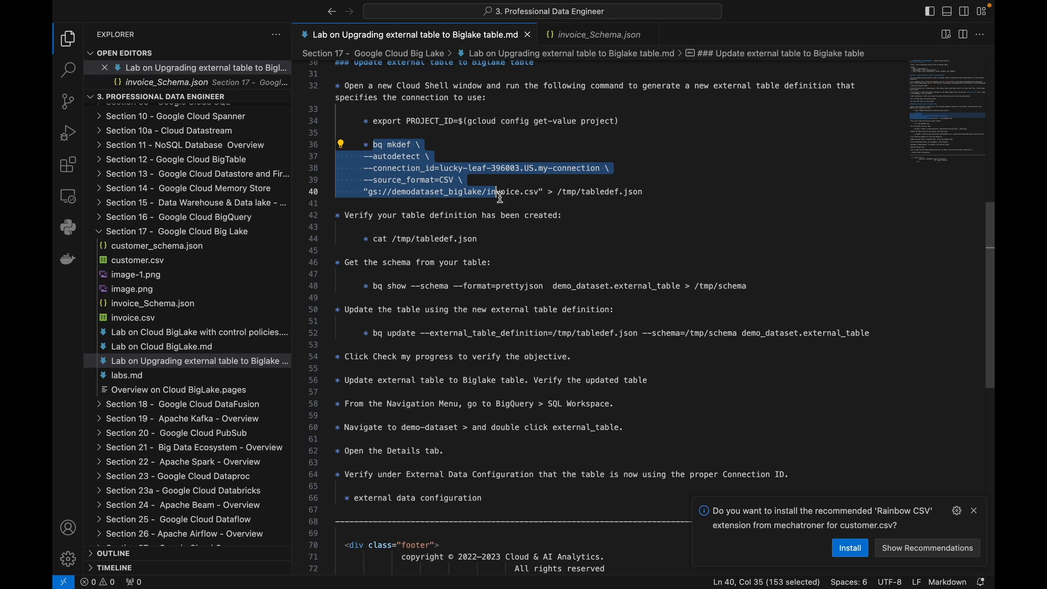
left_click_drag(496, 191, 644, 192)
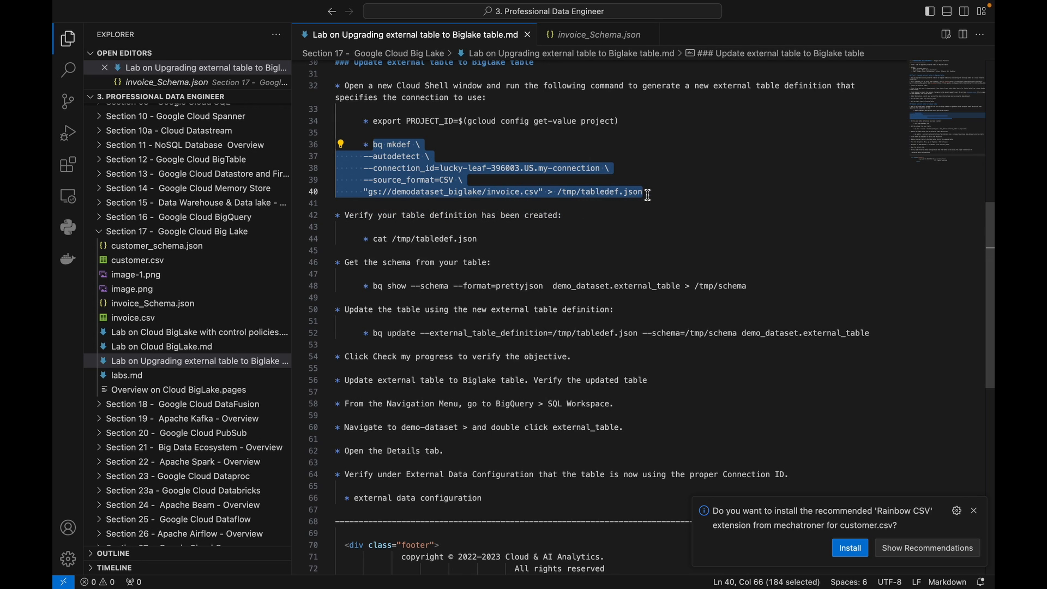
mouse_move(401, 194)
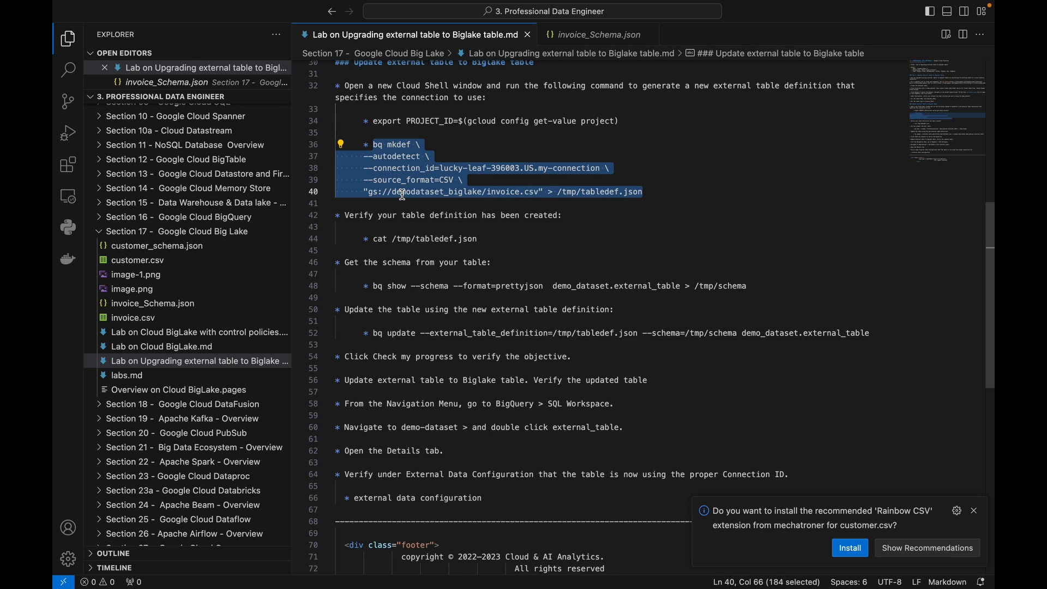
mouse_move(502, 191)
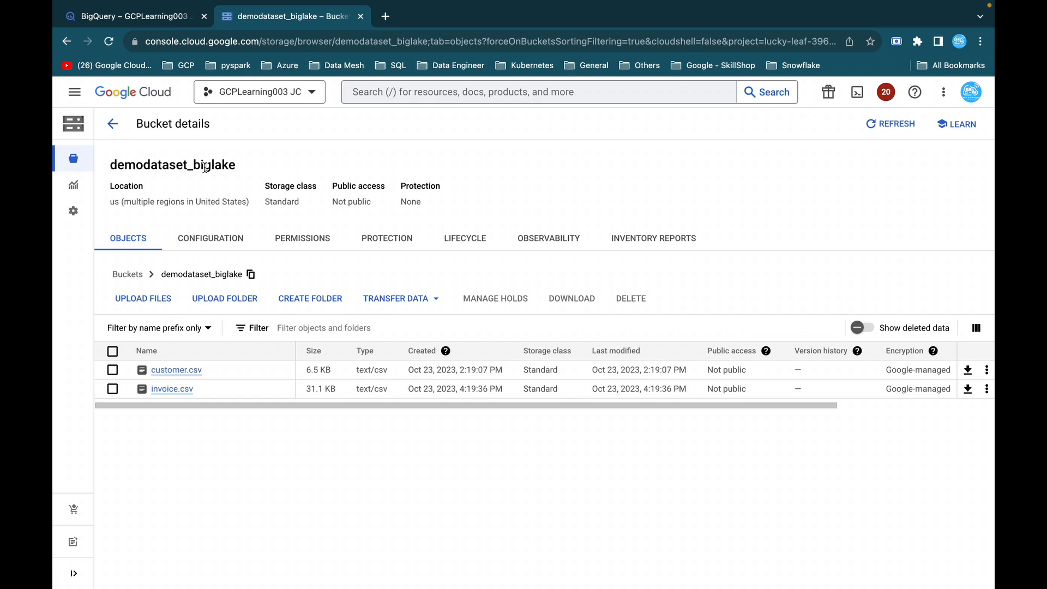
mouse_move(171, 389)
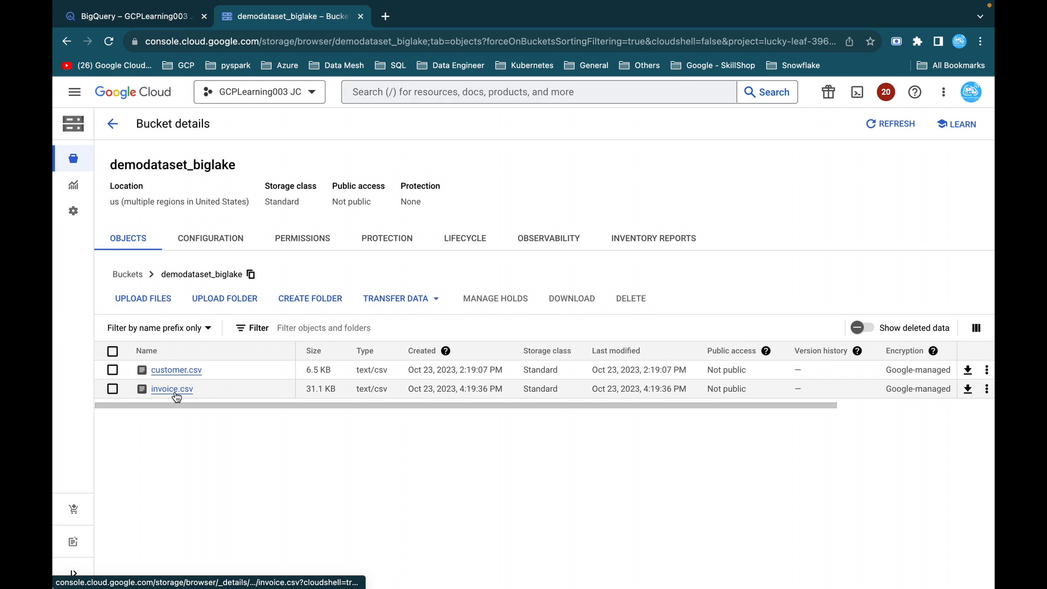
Step: Open invoice.csv's object details in demodataset_biglake for its gsutil URI, then go back to BigQuery
left_click(171, 388)
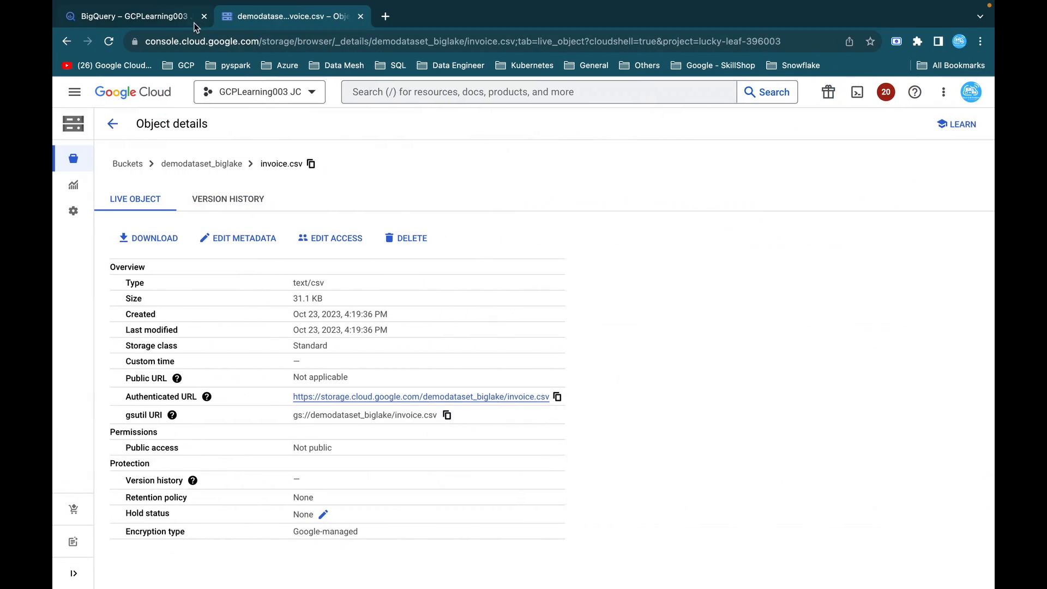
left_click(131, 16)
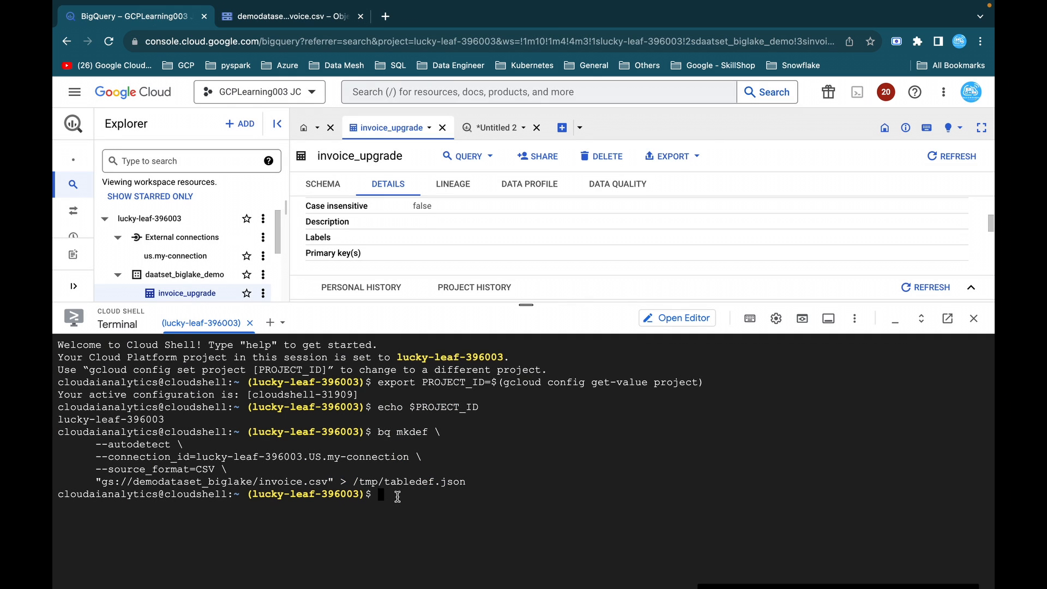
Step: In Cloud Shell, write /tmp/tabledef.json via bq mkdef with my-connection and print it
type("ls")
type("cat /tmp/tabledef.json")
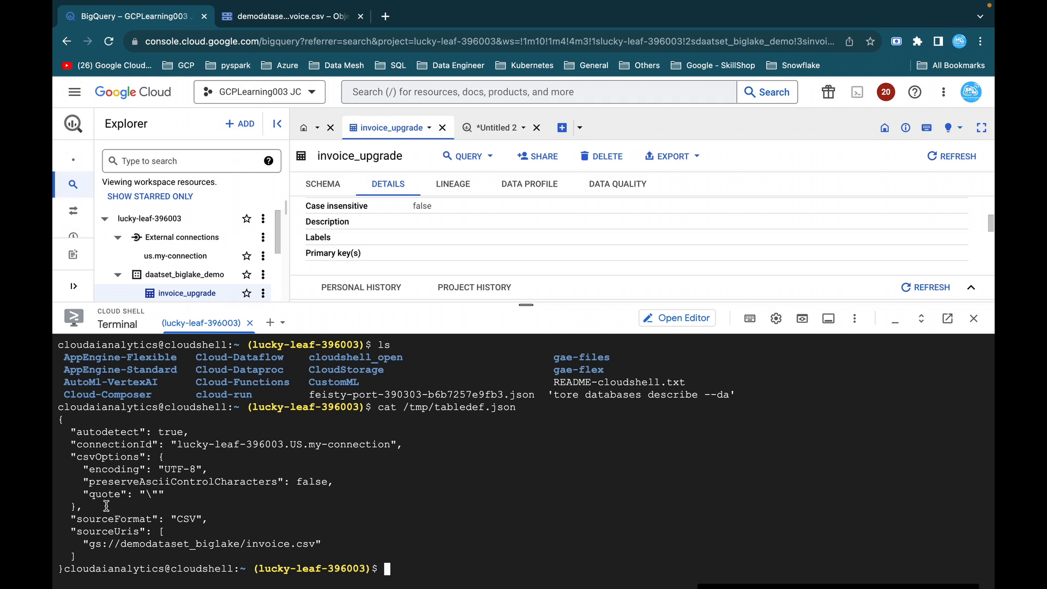
mouse_move(112, 459)
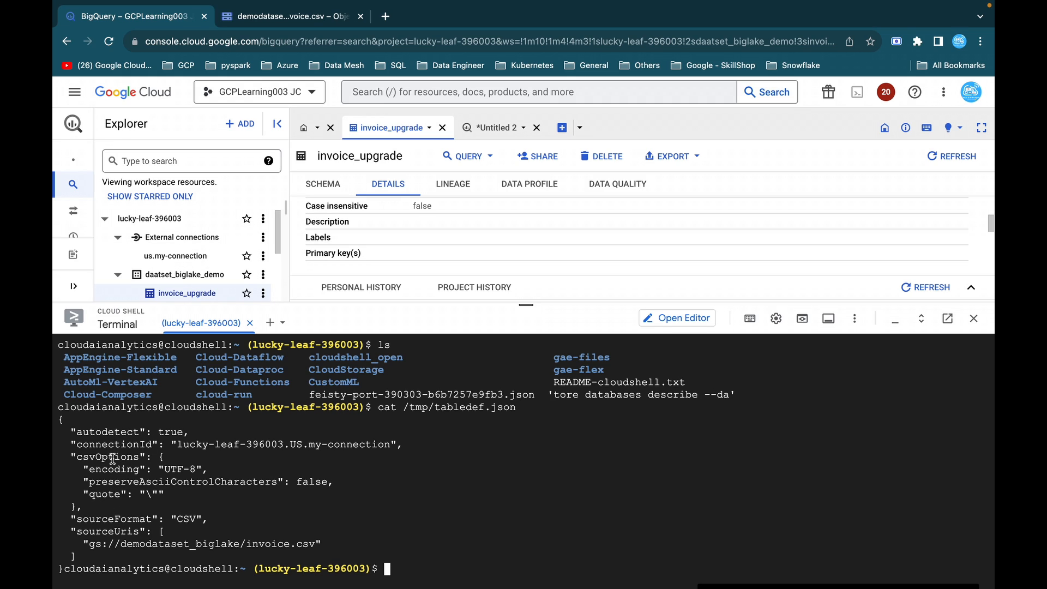
left_click(640, 250)
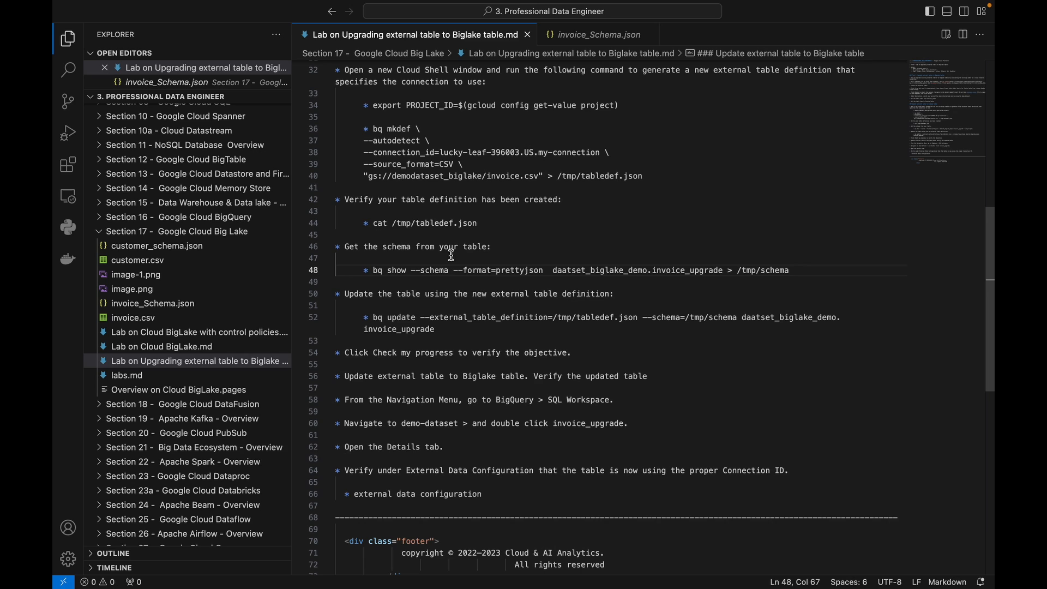
left_click(379, 270)
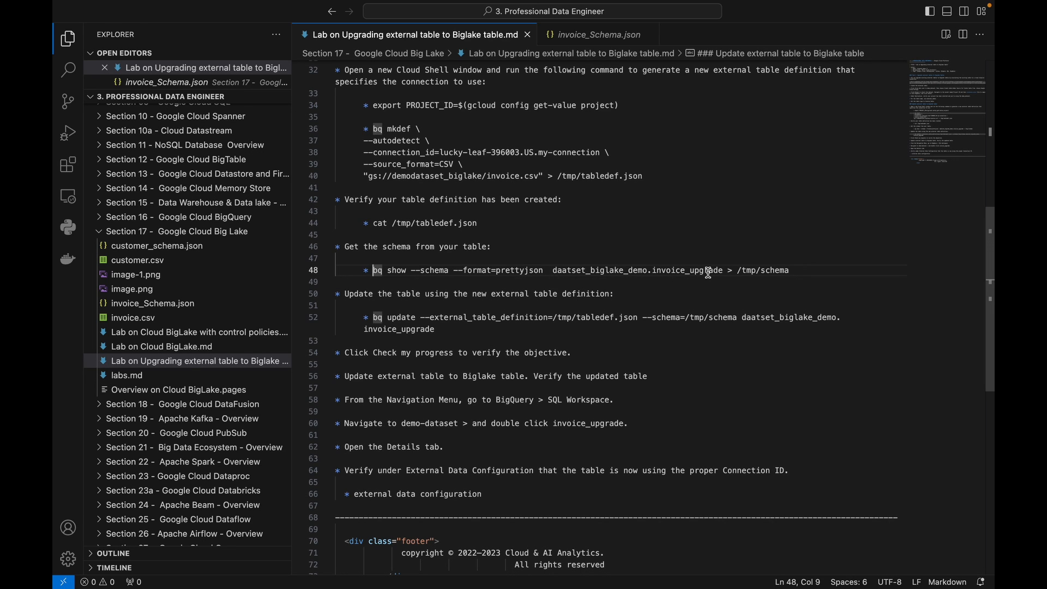
left_click_drag(373, 270, 788, 270)
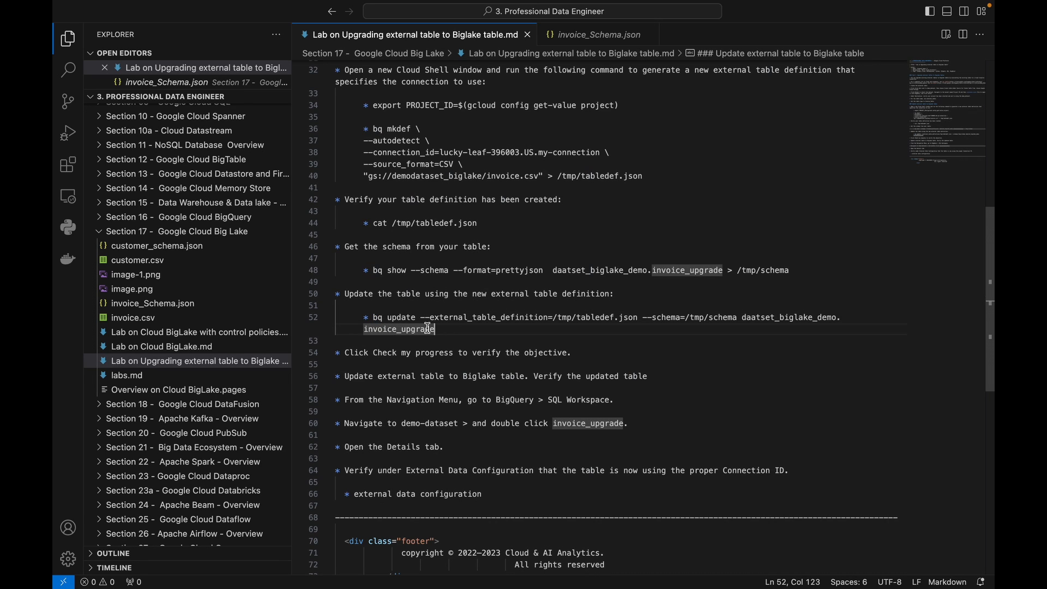
left_click_drag(372, 317, 434, 329)
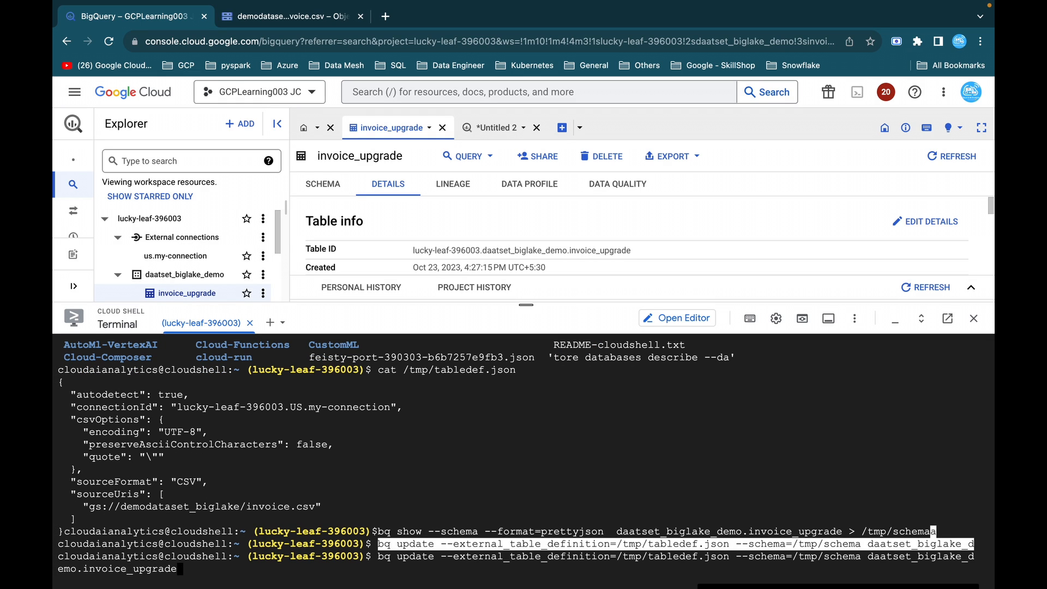
mouse_move(411, 562)
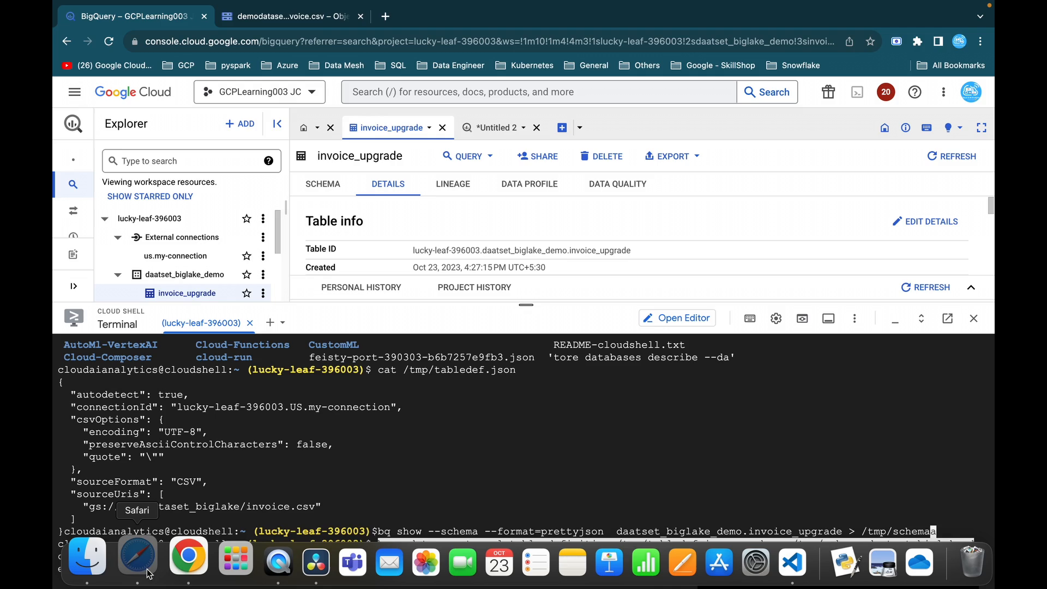
Step: Switch to the bq command-line reference's bq update section in Safari
left_click(137, 555)
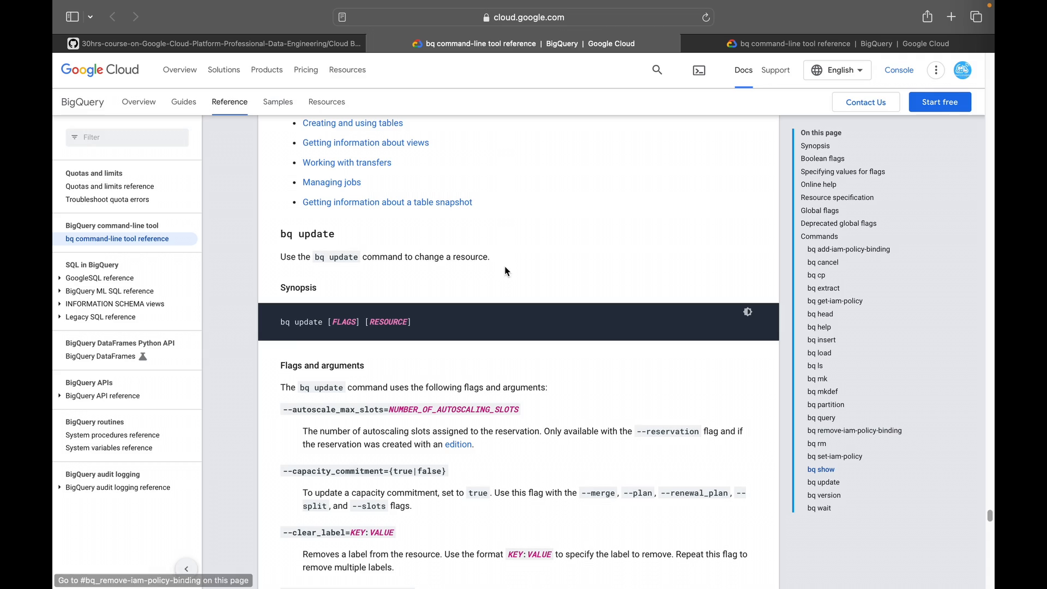
mouse_move(422, 268)
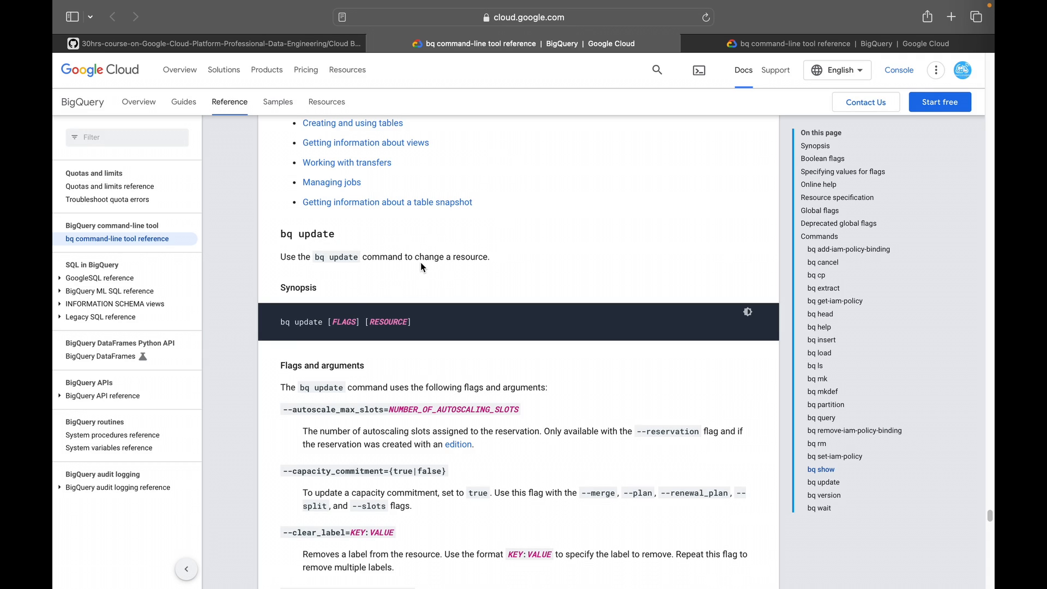
mouse_move(511, 265)
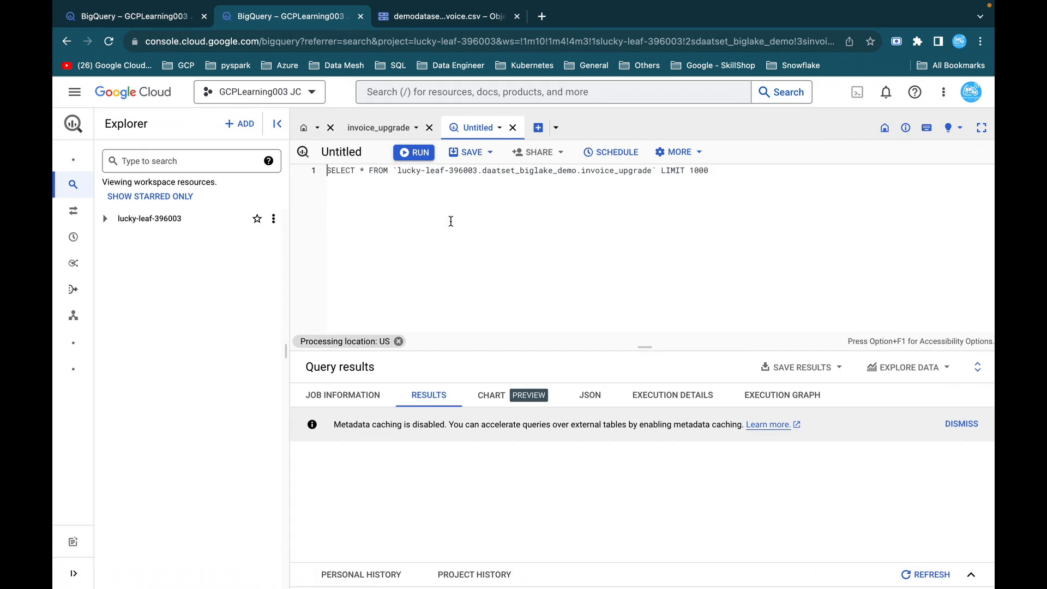
Step: Run SELECT * on invoice_upgrade and select the service account from the Access Denied error
left_click(414, 152)
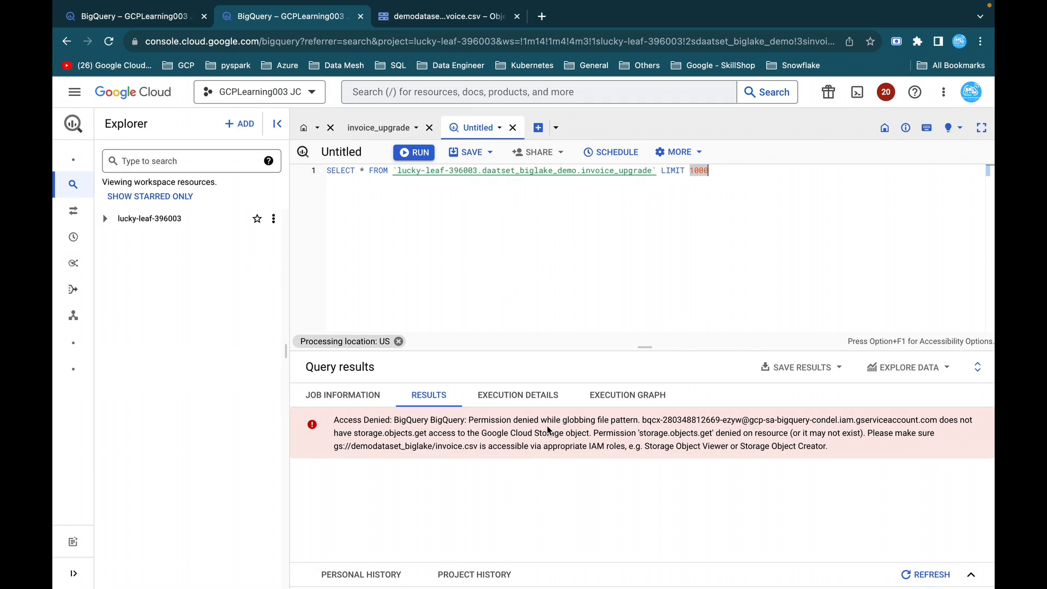
mouse_move(643, 419)
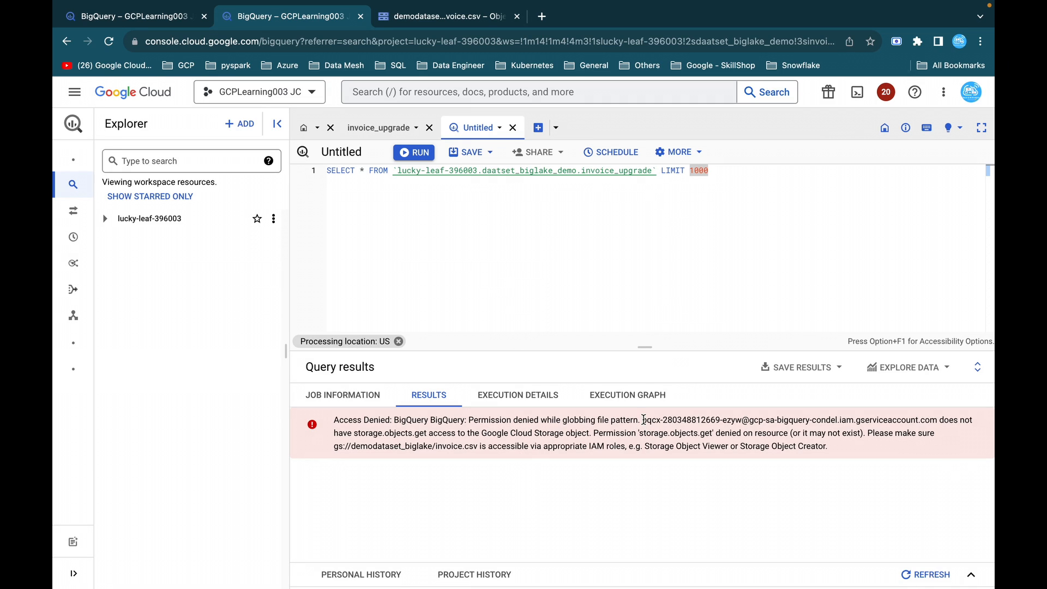
left_click_drag(641, 419, 922, 432)
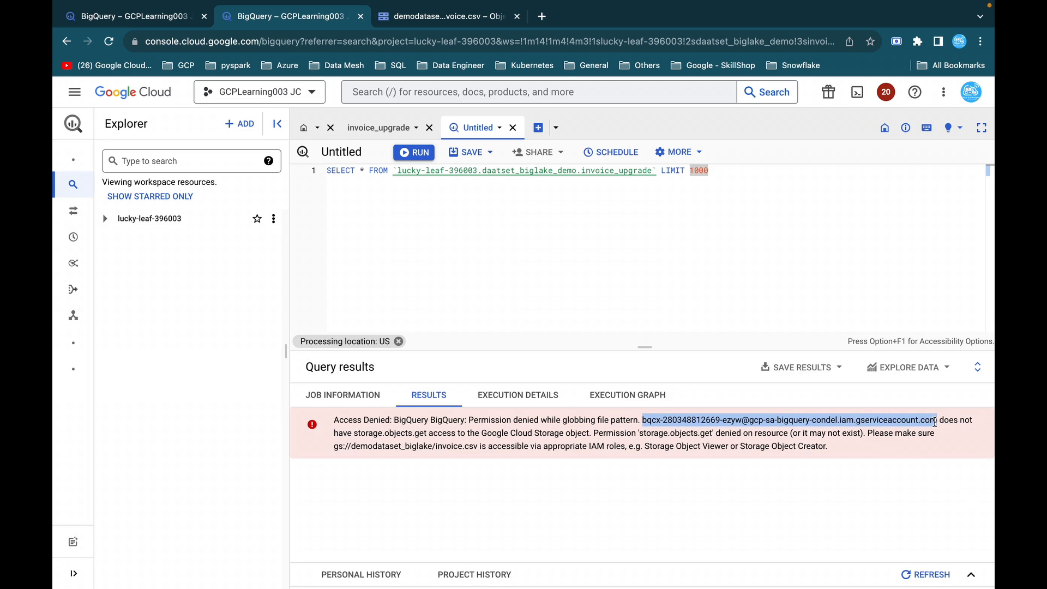
left_click(448, 16)
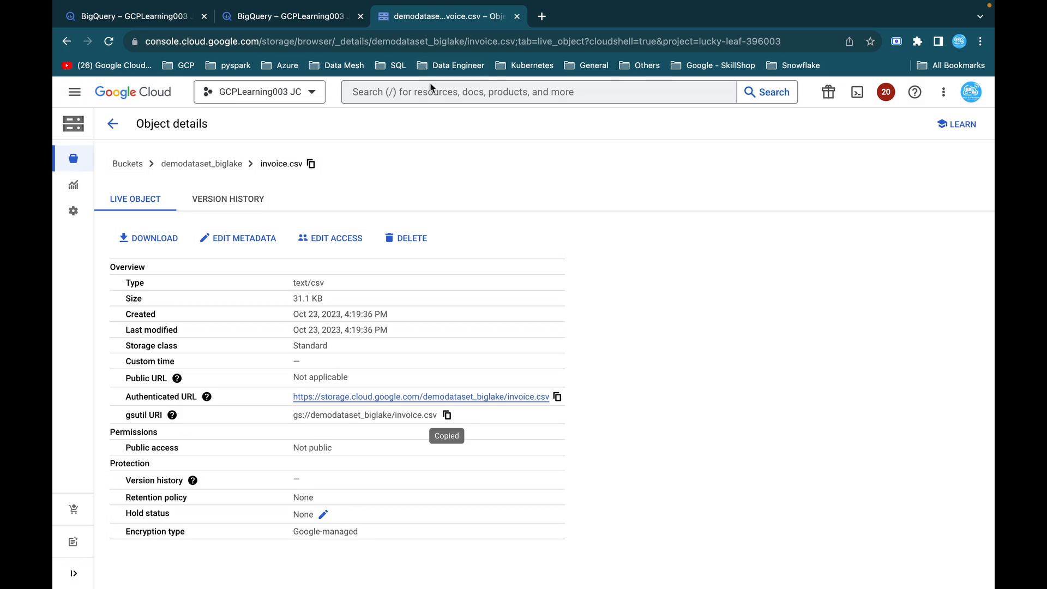
Step: Grant the bqcx connection service account the Storage Admin role on the project in IAM
left_click(534, 91)
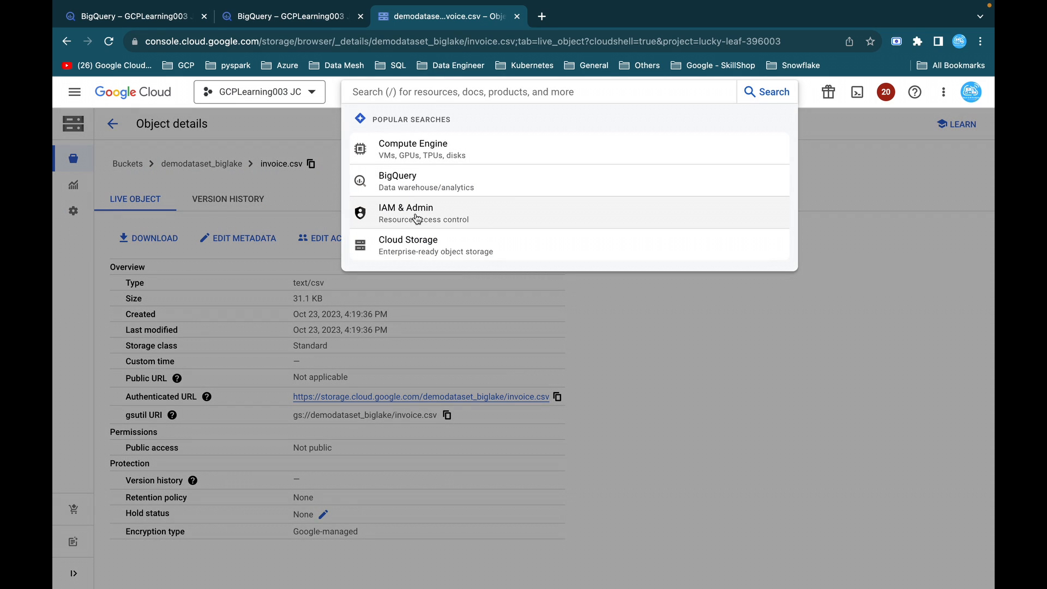
left_click(406, 213)
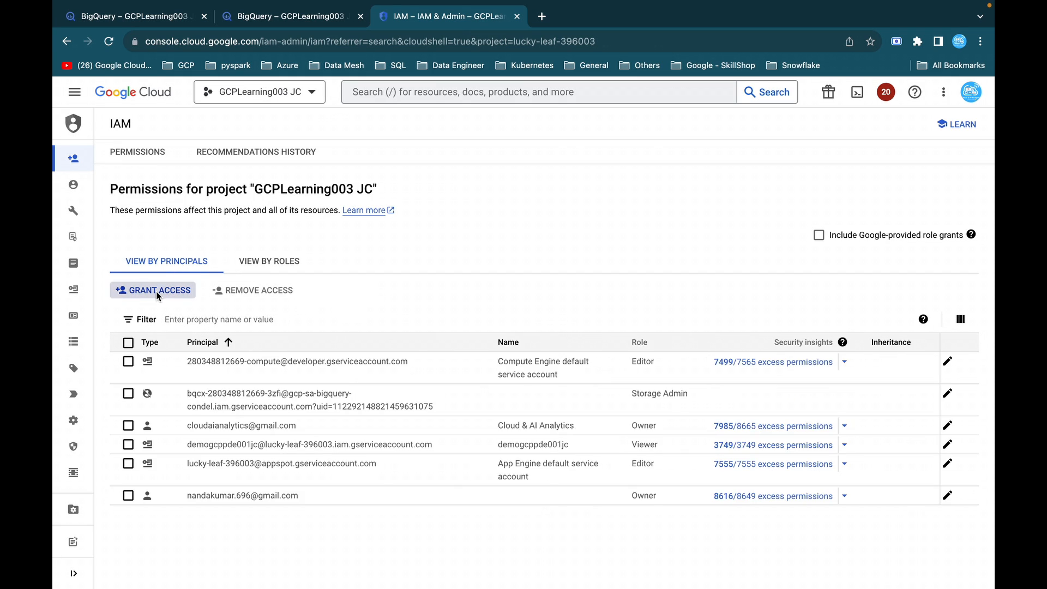
left_click(152, 290)
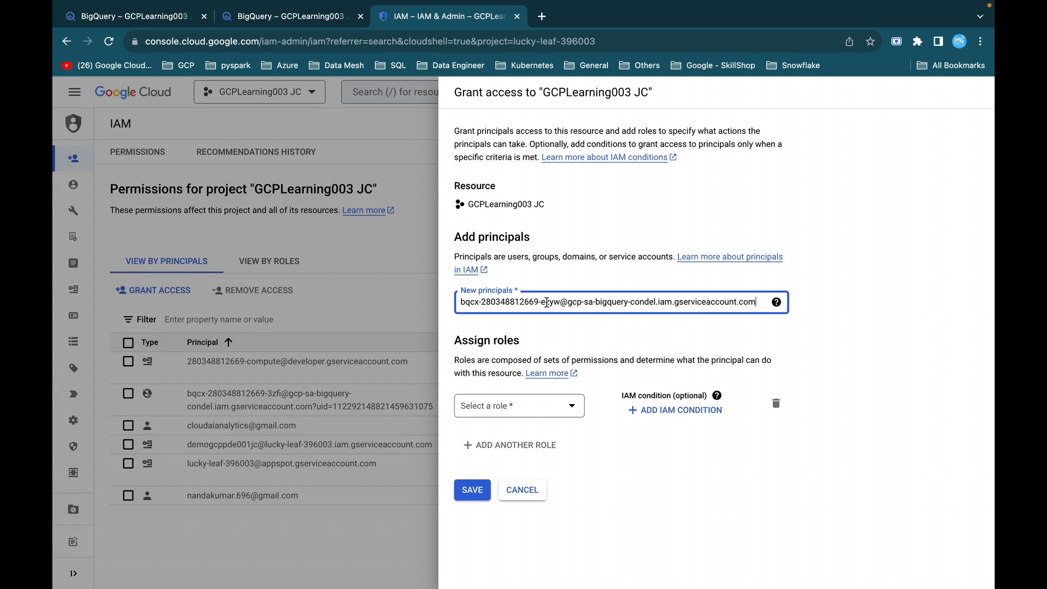
left_click(518, 405)
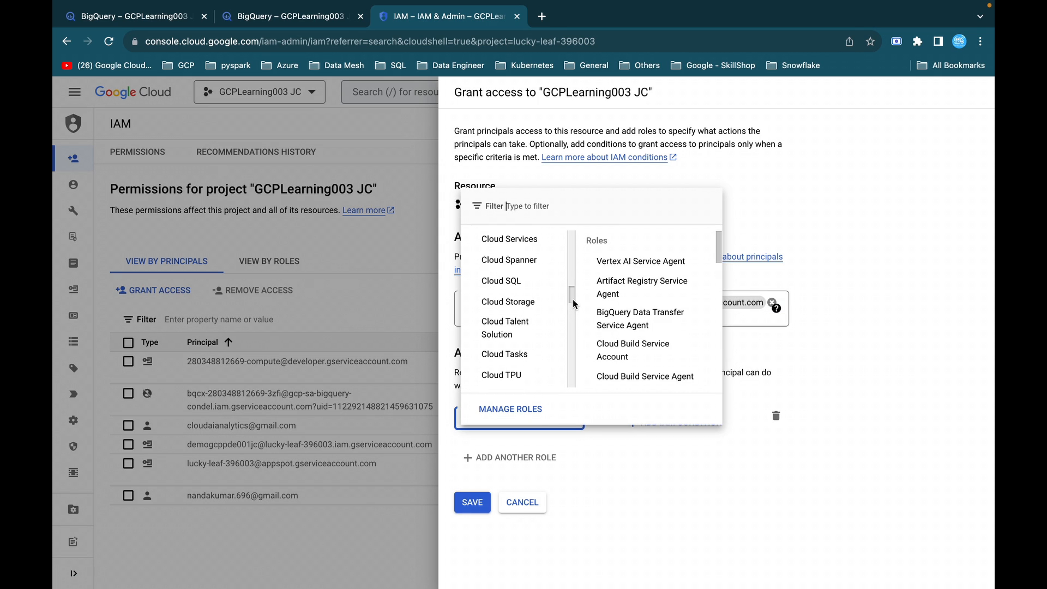
left_click(508, 301)
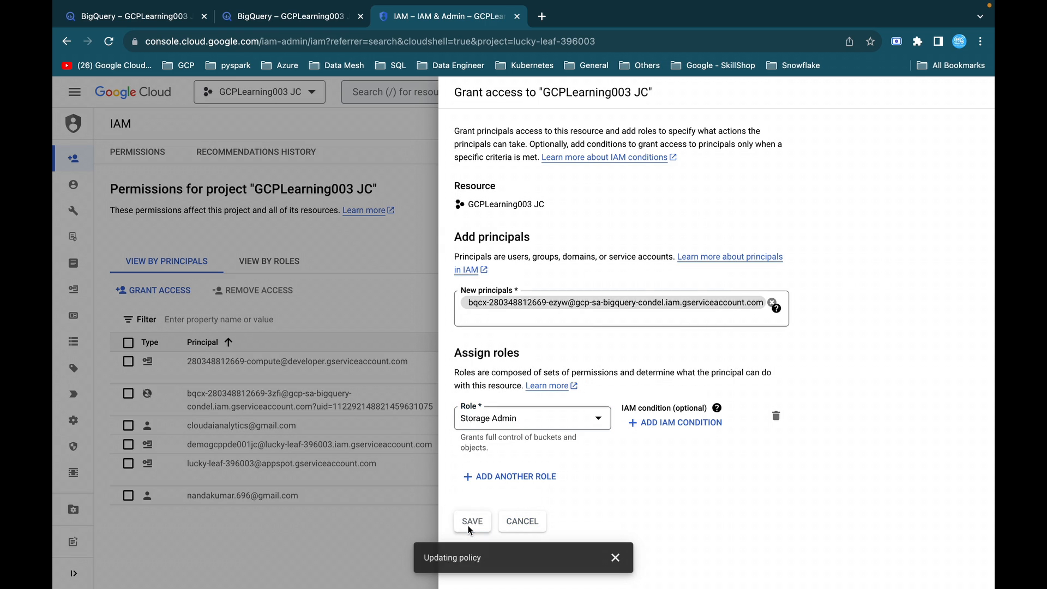
left_click(473, 520)
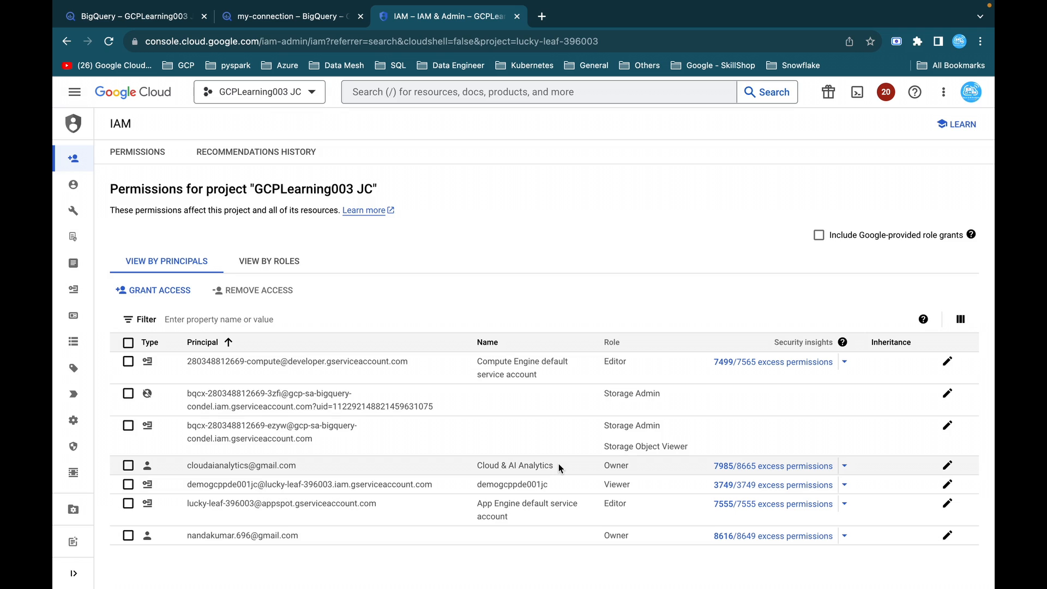
left_click(288, 16)
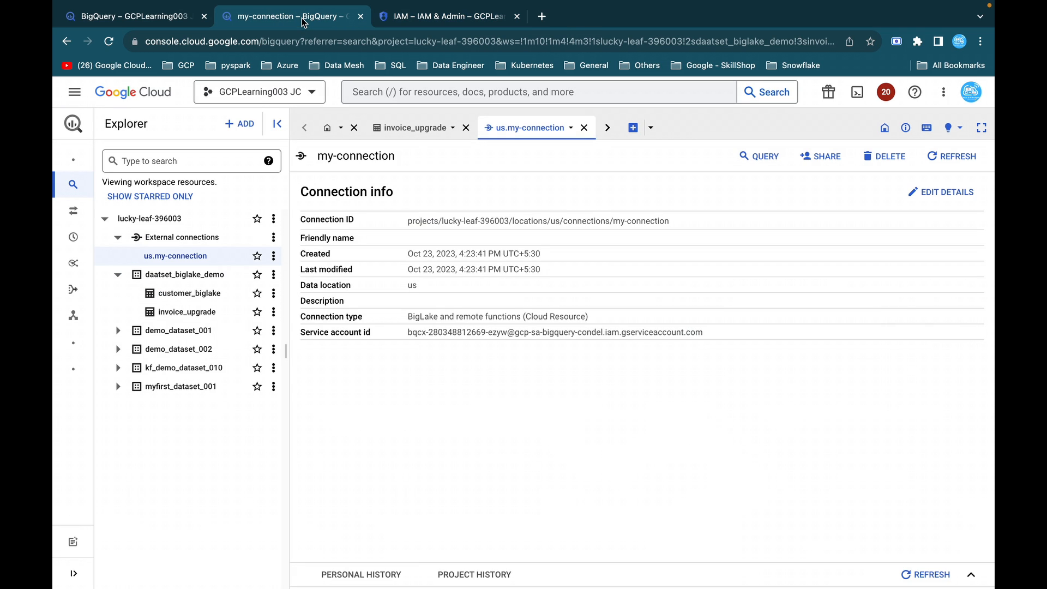
Step: Re-run SELECT * LIMIT 1000 on invoice_upgrade successfully and view its gs:// invoice.csv details
left_click(631, 128)
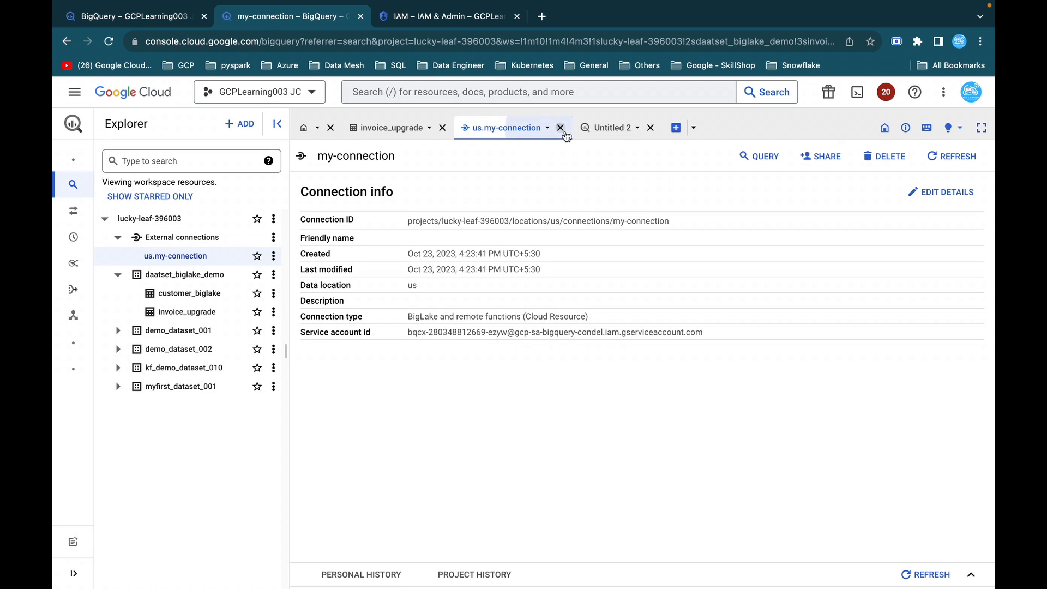
left_click(560, 127)
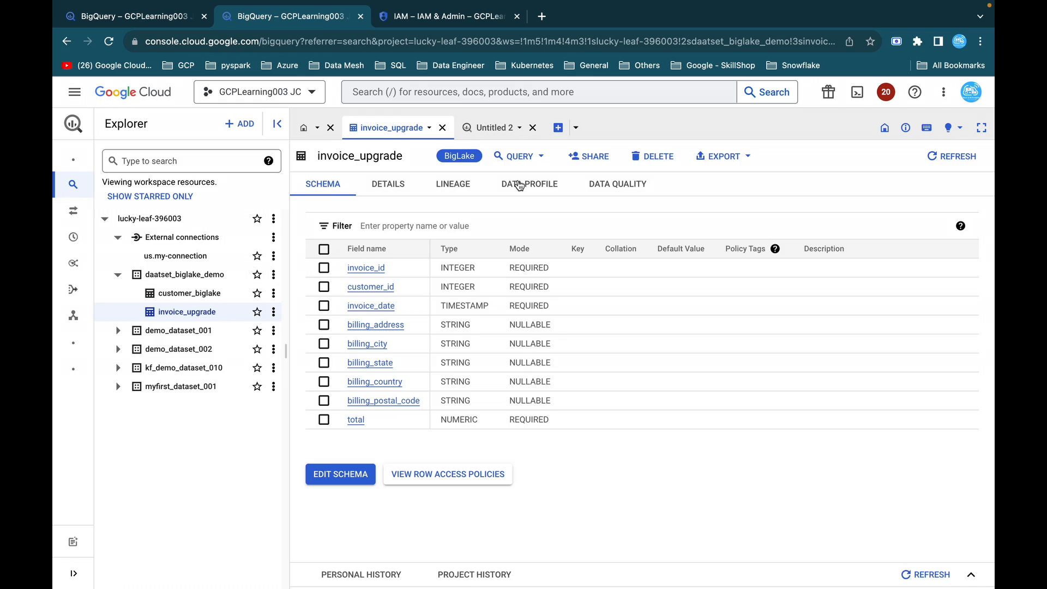
left_click(517, 155)
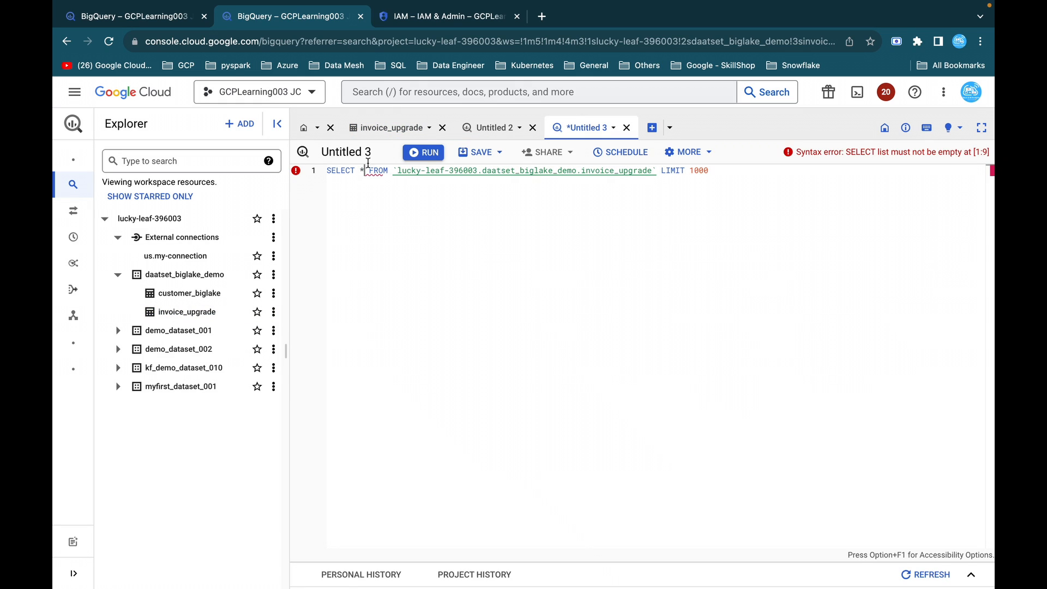
left_click(423, 152)
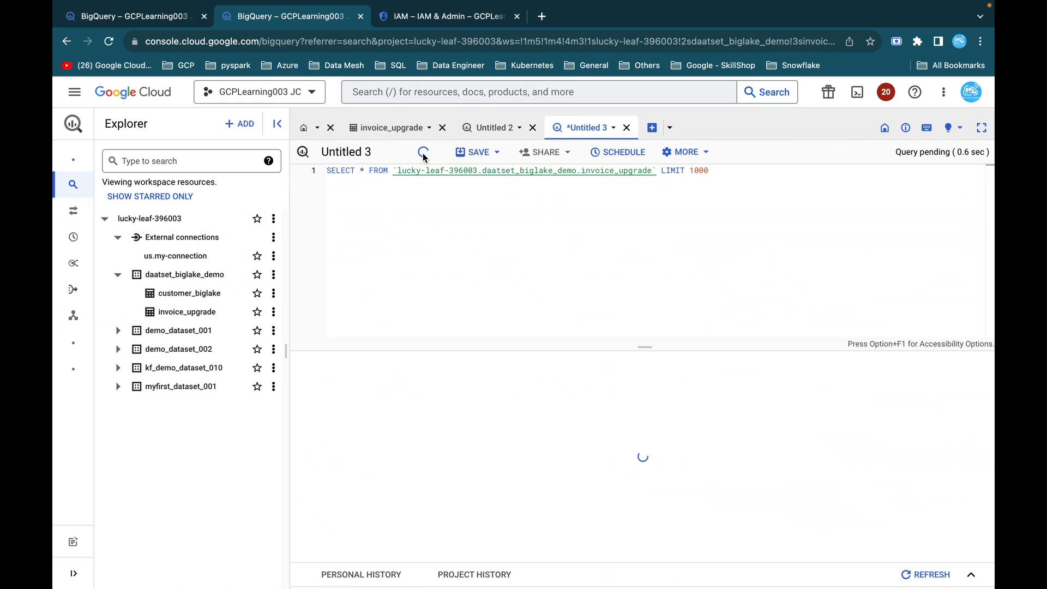
left_click(423, 151)
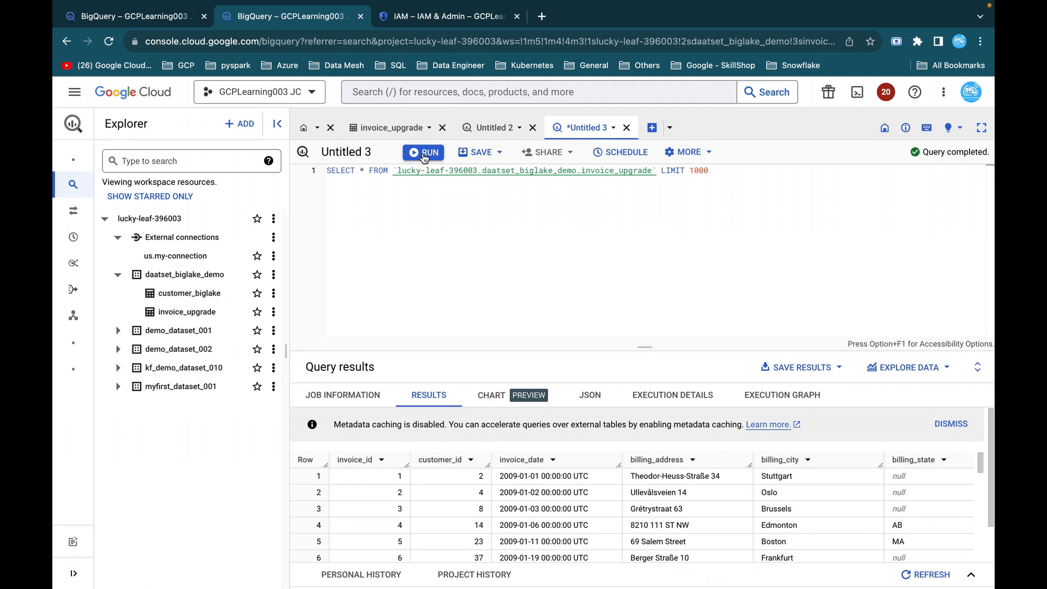
mouse_move(643, 348)
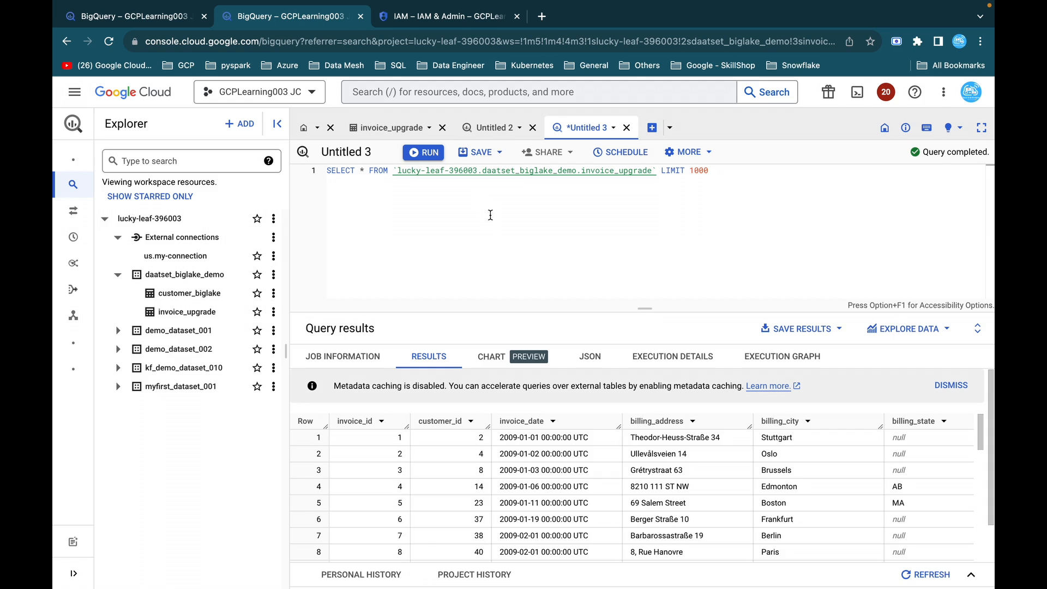
left_click(392, 127)
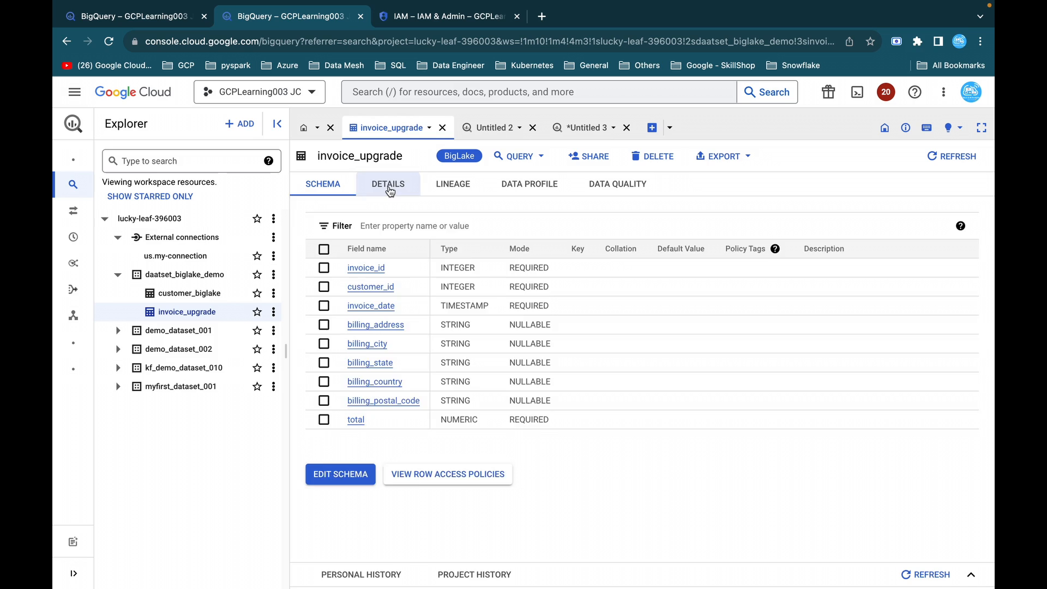
left_click(387, 184)
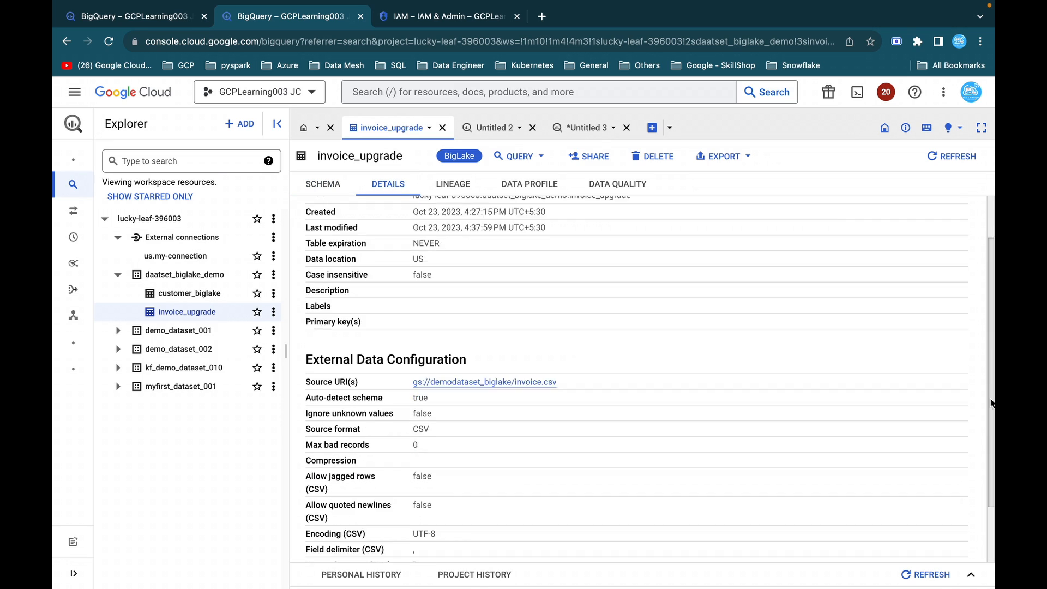